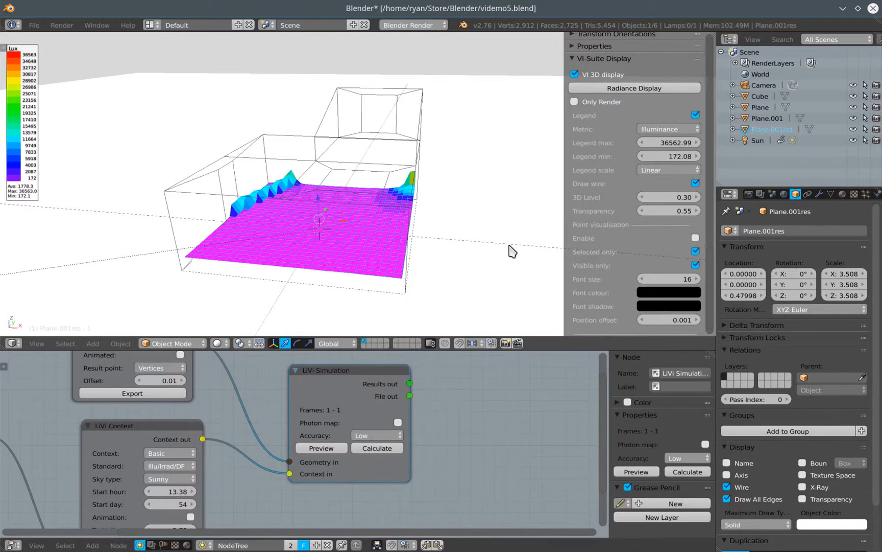
mouse_move(237, 290)
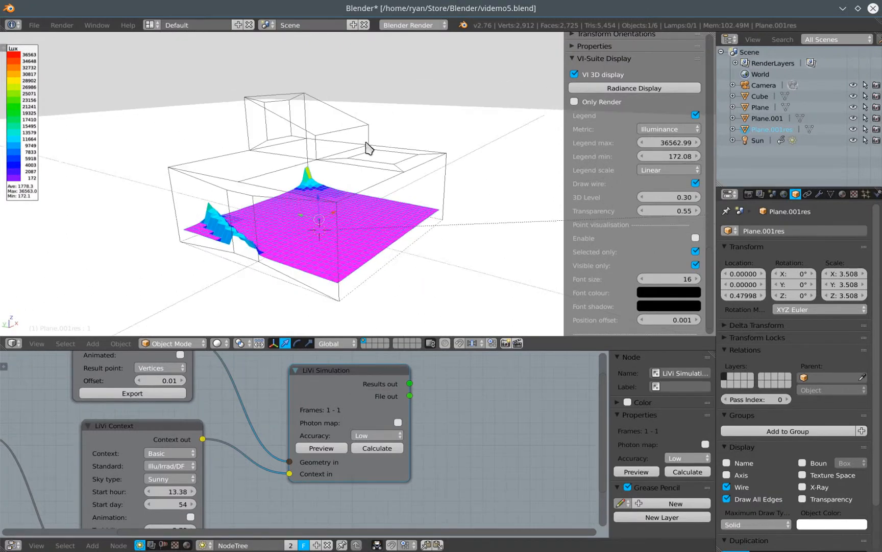
mouse_move(344, 189)
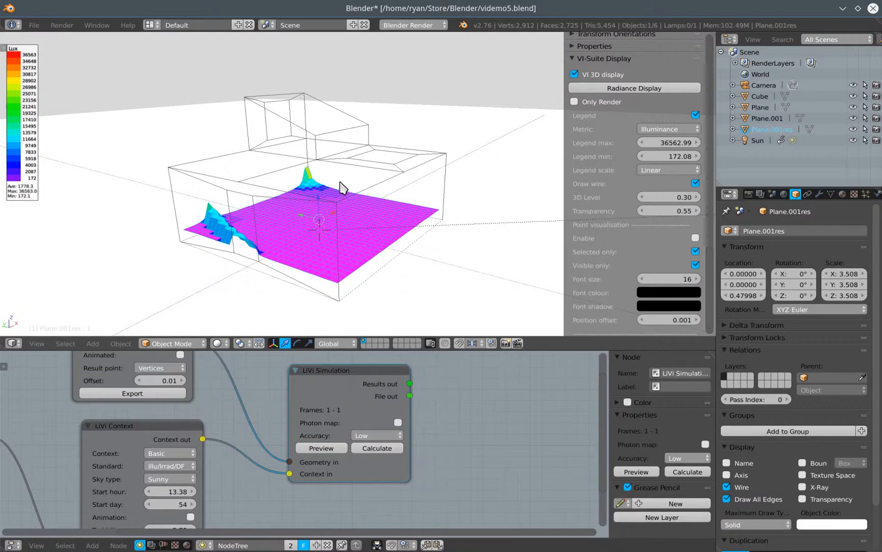
mouse_move(342, 243)
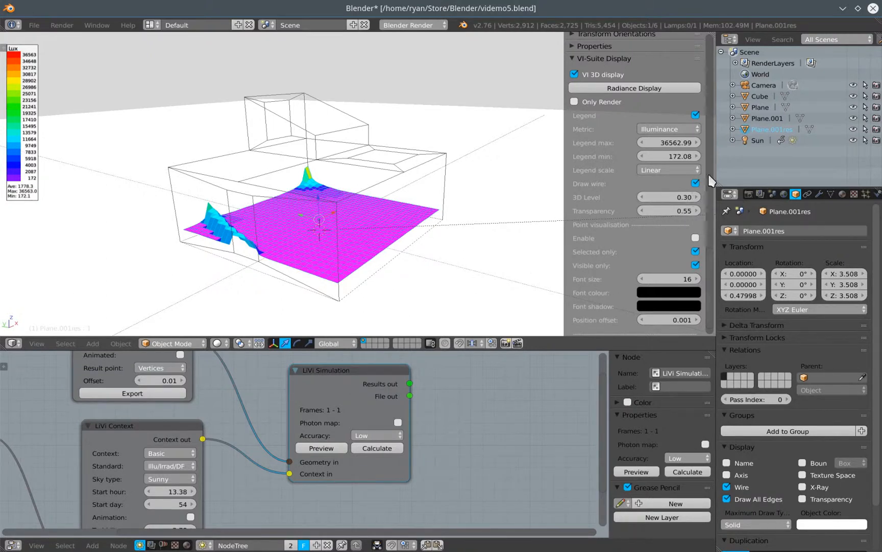
Scroll down to clear the Plane.001res heatmap and its lux legend.
scroll(down, 3)
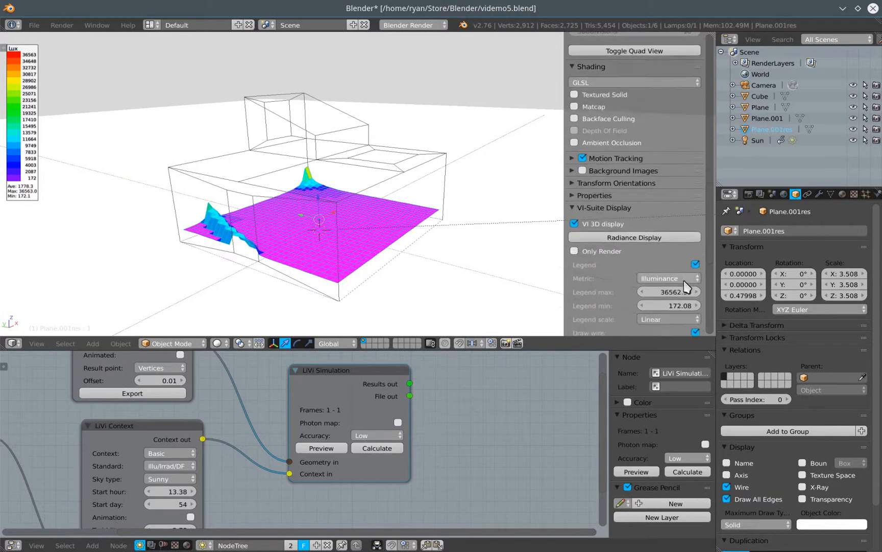
scroll(down, 3)
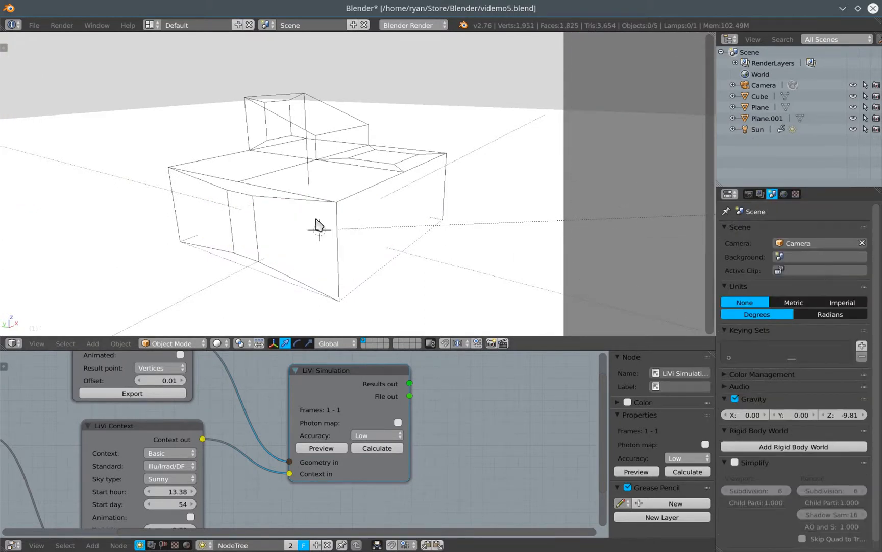
mouse_move(436, 208)
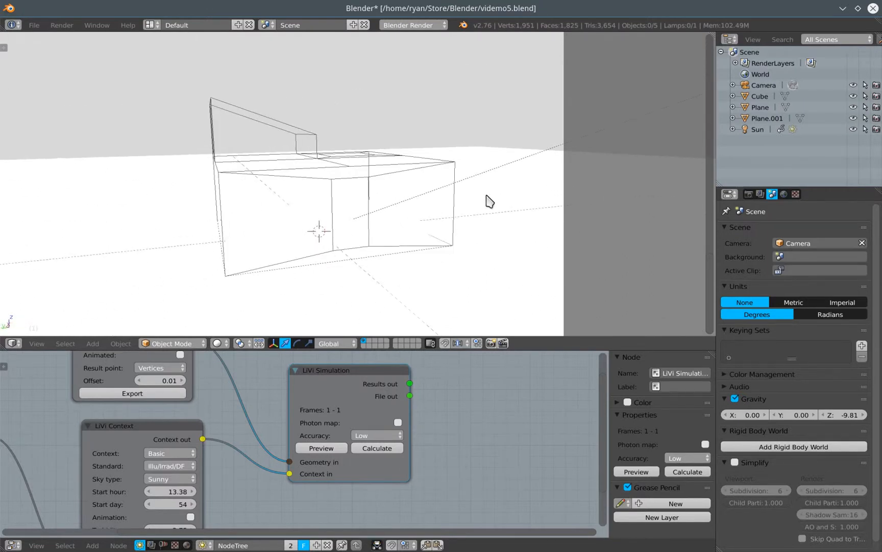
Open the add-object menu to place a point lamp near the ceiling.
click(92, 343)
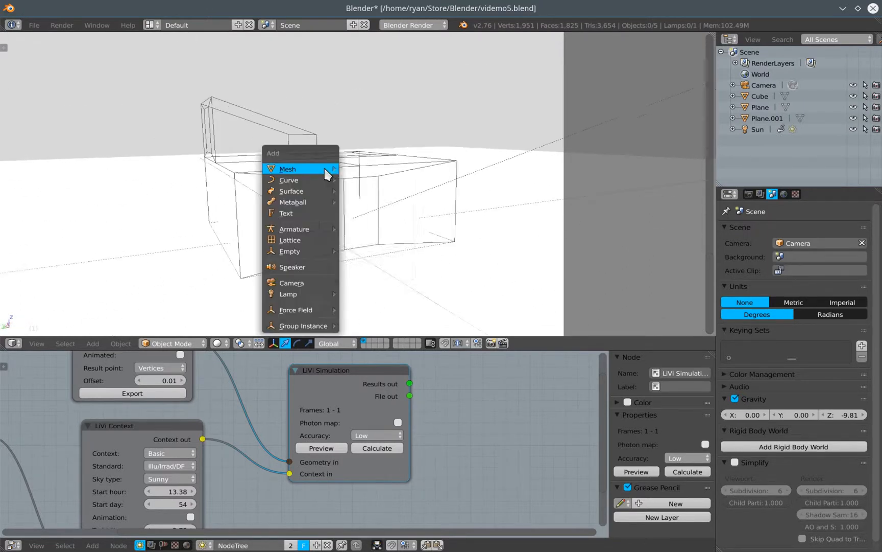
mouse_move(314, 267)
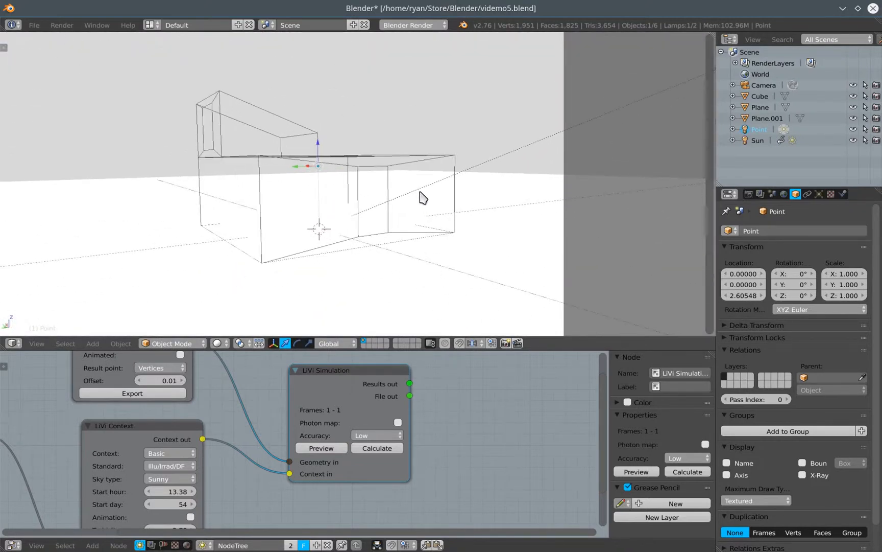
mouse_move(332, 188)
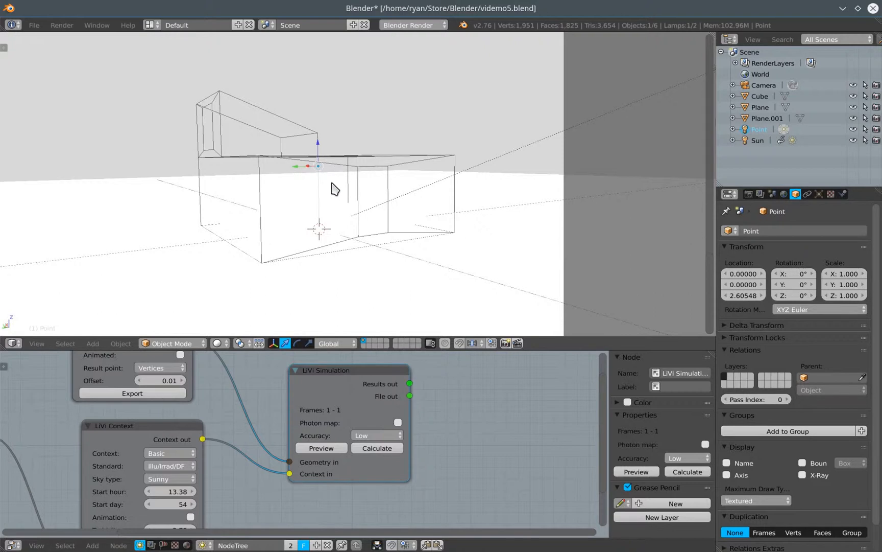
mouse_move(324, 176)
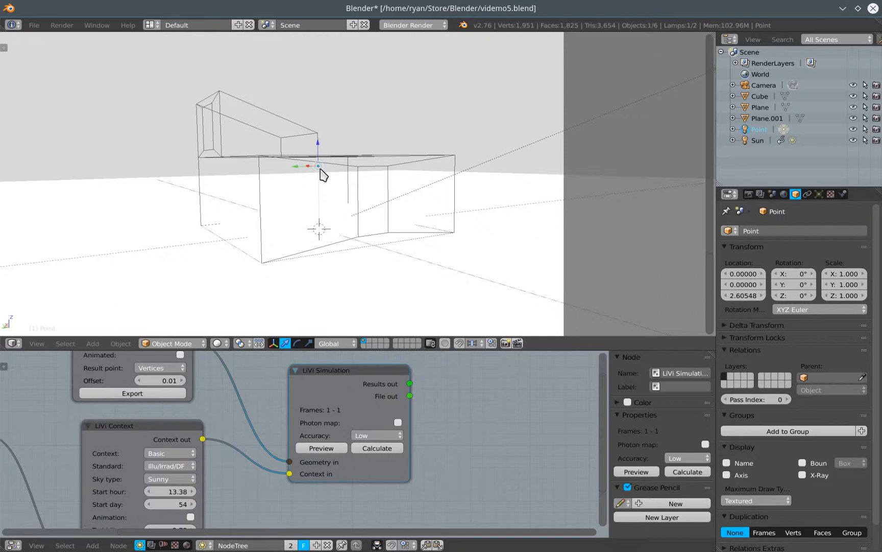
mouse_move(385, 220)
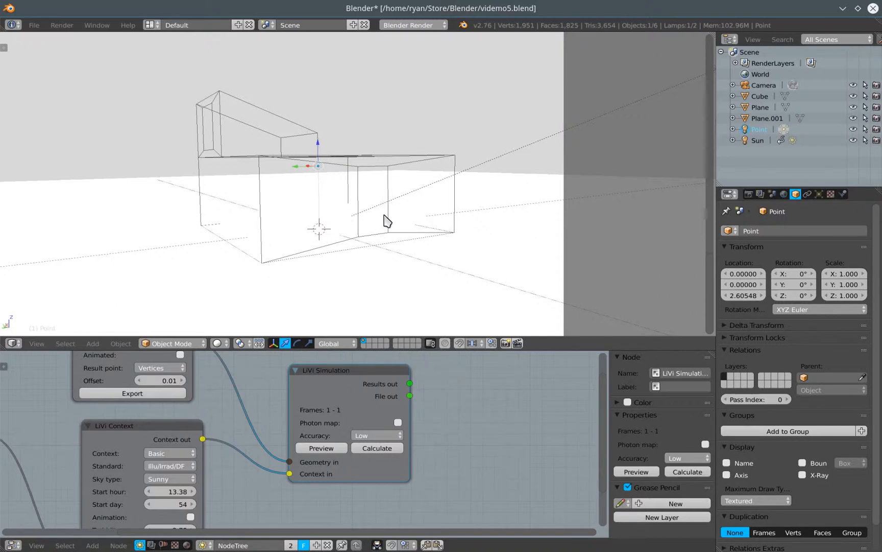
mouse_move(379, 252)
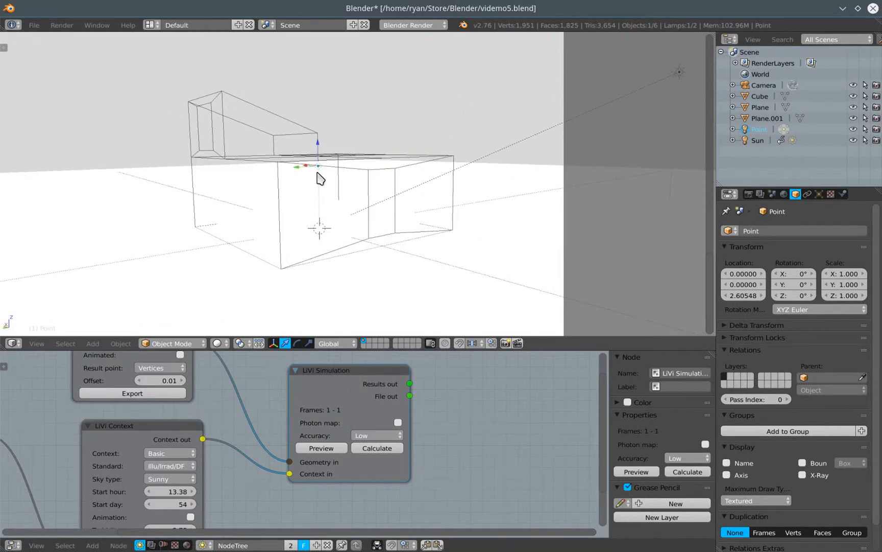
mouse_move(227, 303)
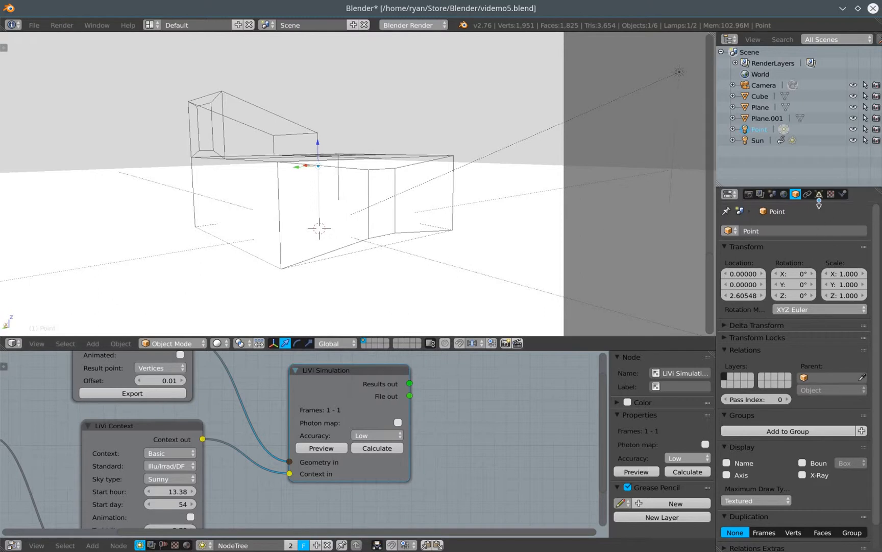
mouse_move(690, 192)
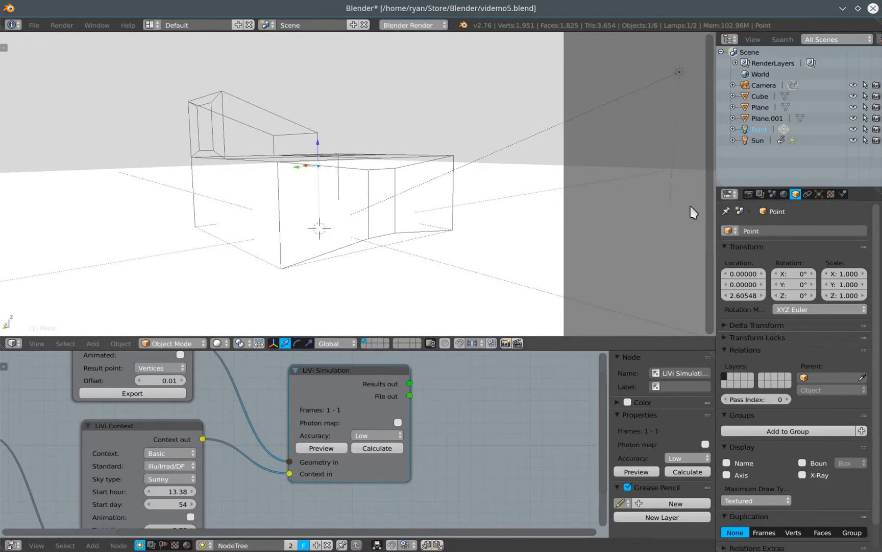
mouse_move(817, 194)
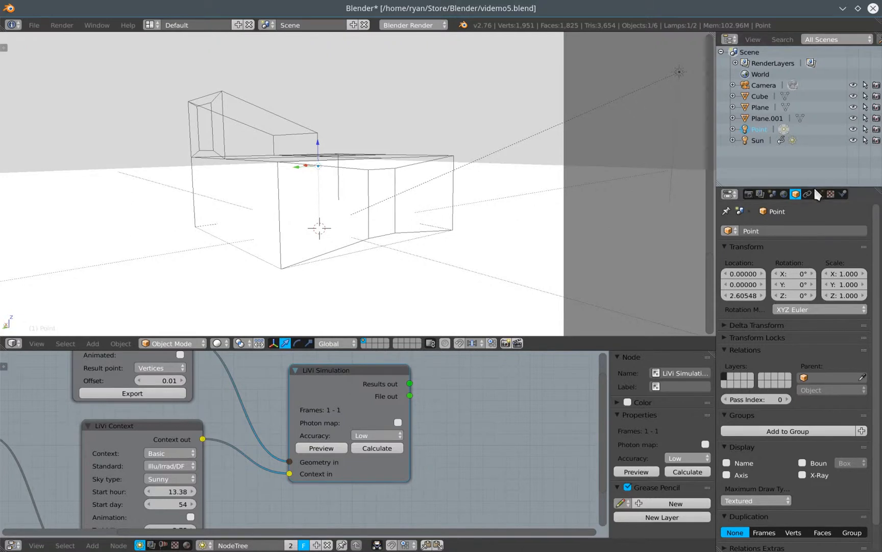
Show the point lamp's Object Data settings, including the LiVi IES file panel.
click(820, 194)
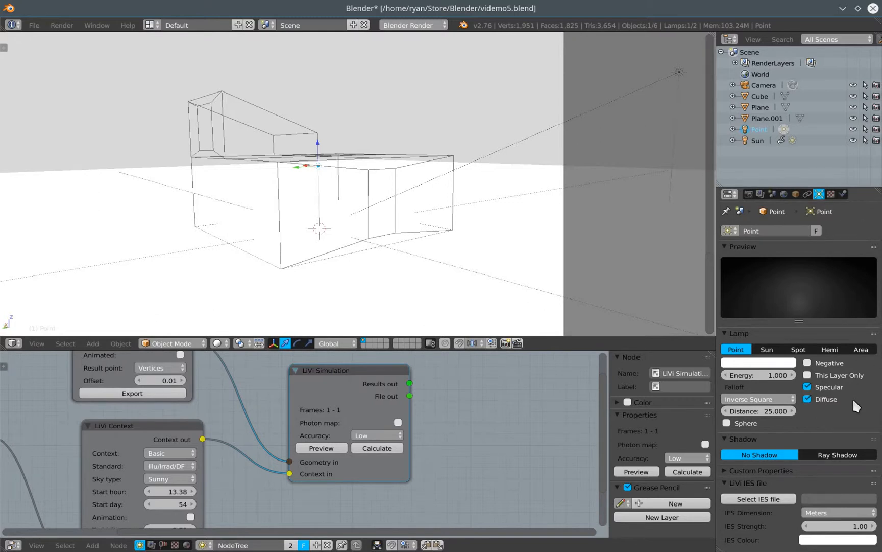
mouse_move(746, 489)
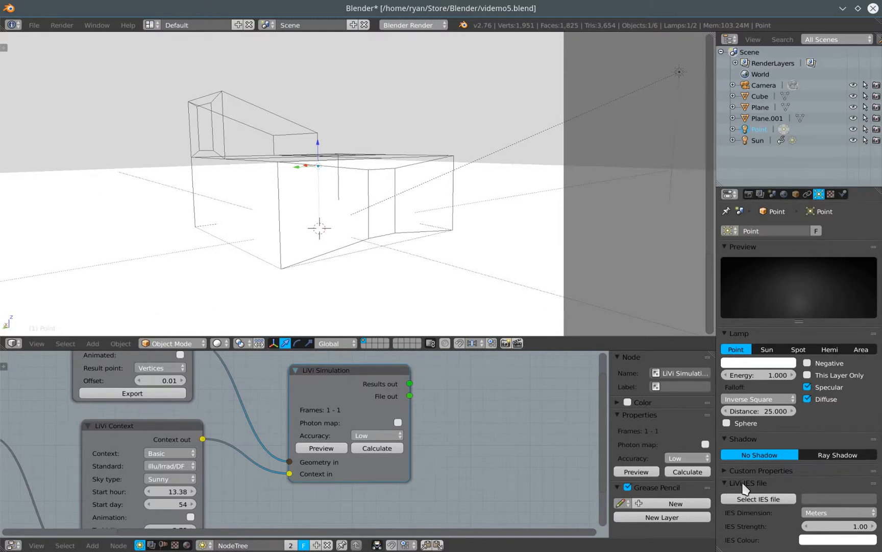
mouse_move(771, 489)
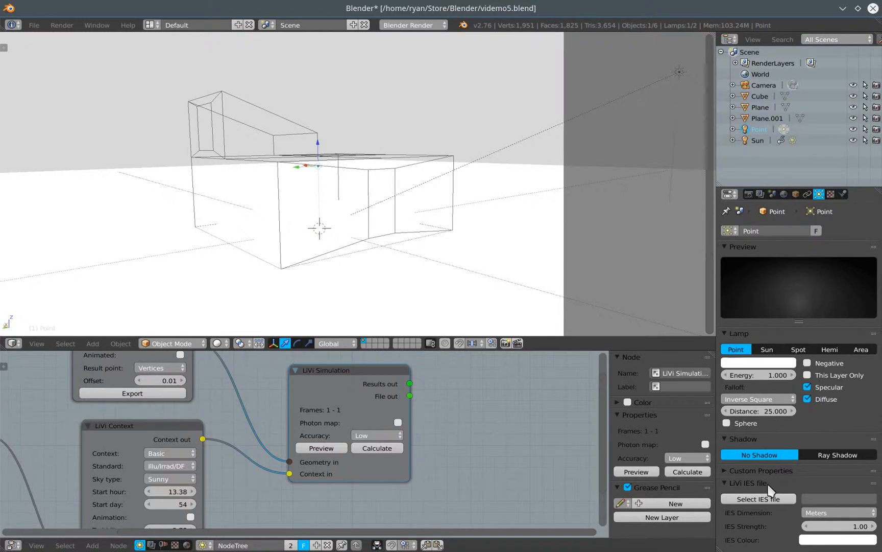
mouse_move(402, 191)
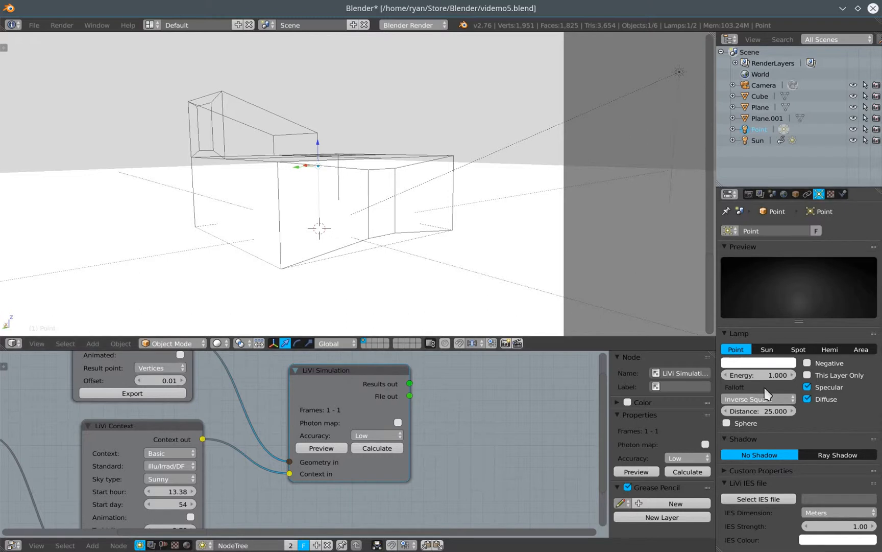
Load ah_100w_incandescent_bulb_eulumdat_c0_90degcw.ies as the point lamp's IES profile.
click(758, 498)
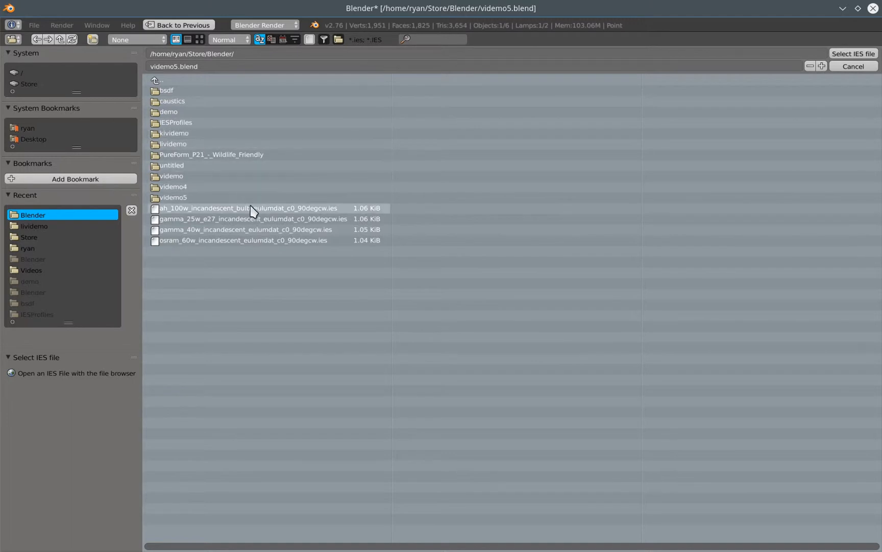
mouse_move(284, 254)
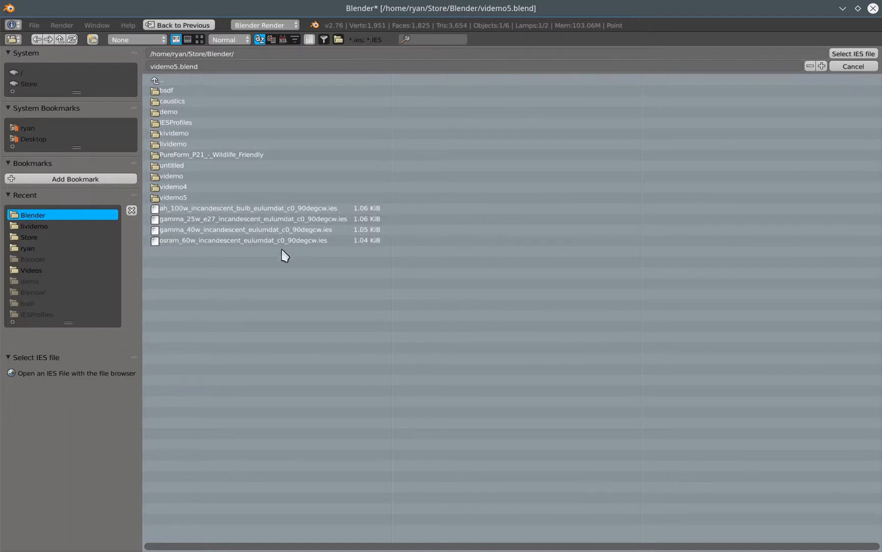
click(245, 208)
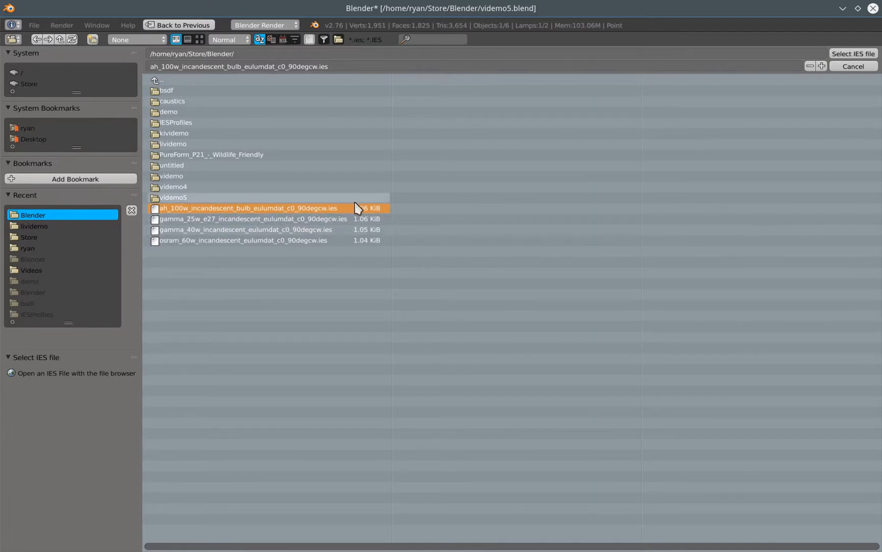
click(853, 53)
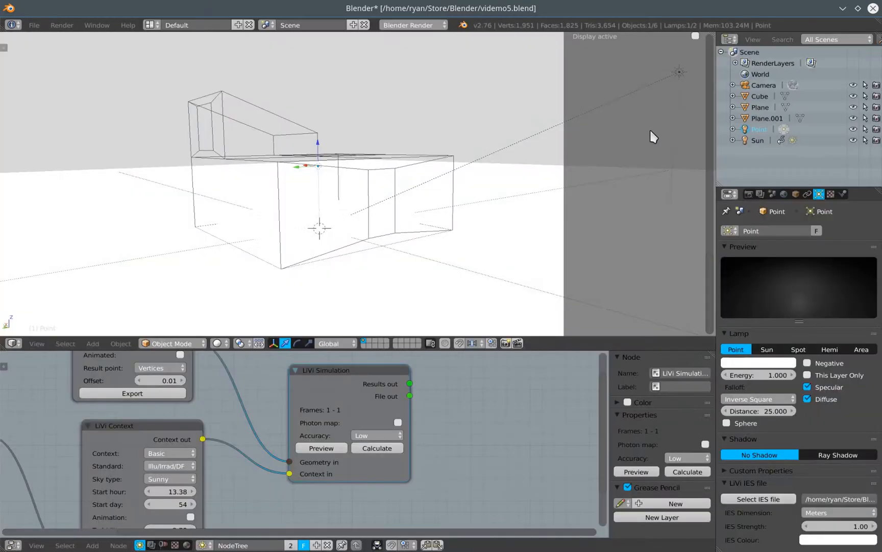
mouse_move(437, 181)
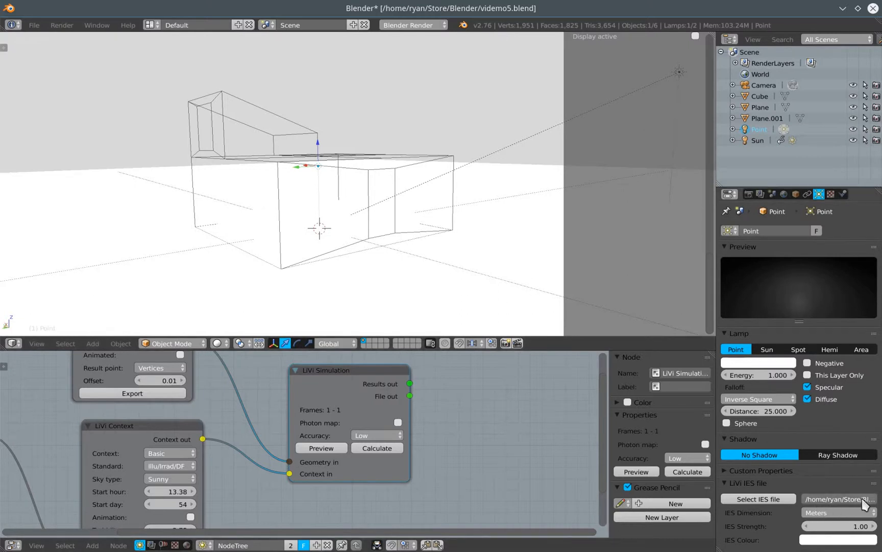
mouse_move(854, 507)
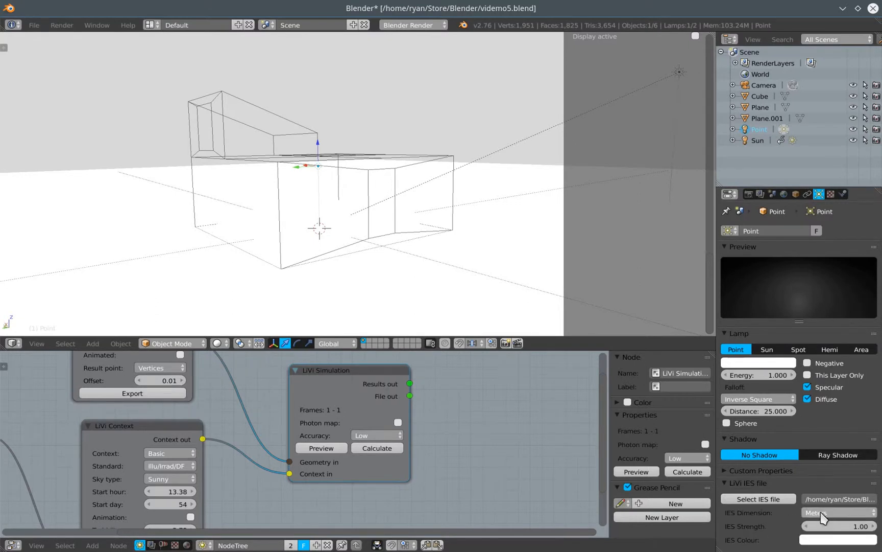
Open the IES dimension unit choices for the lamp, currently set to meters.
click(838, 512)
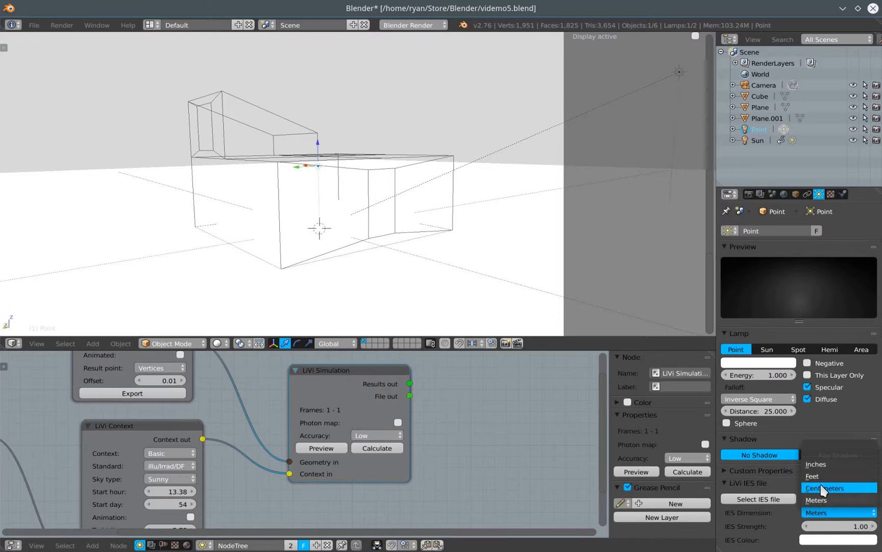
mouse_move(824, 512)
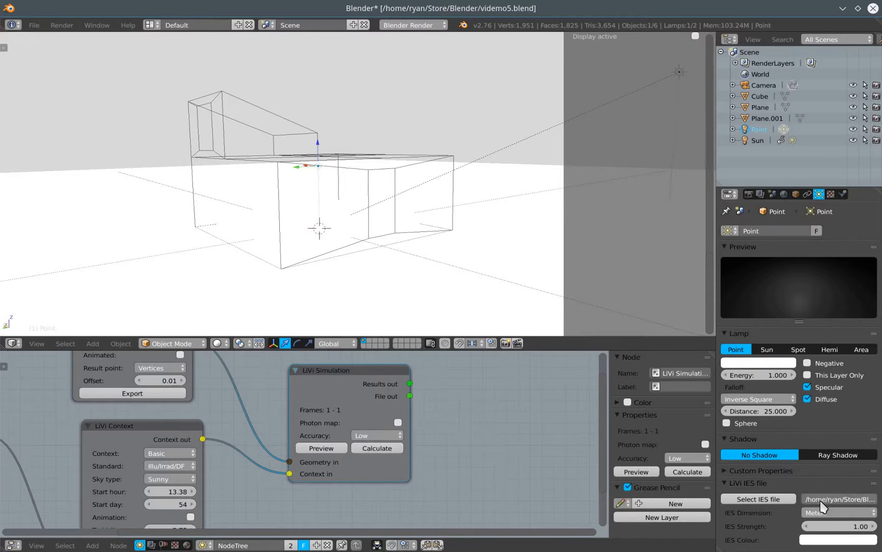
mouse_move(822, 540)
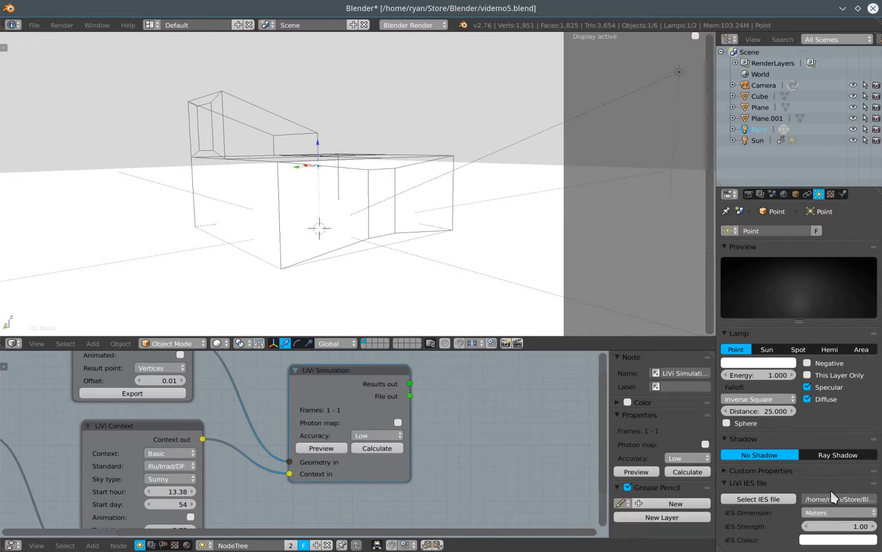
mouse_move(824, 515)
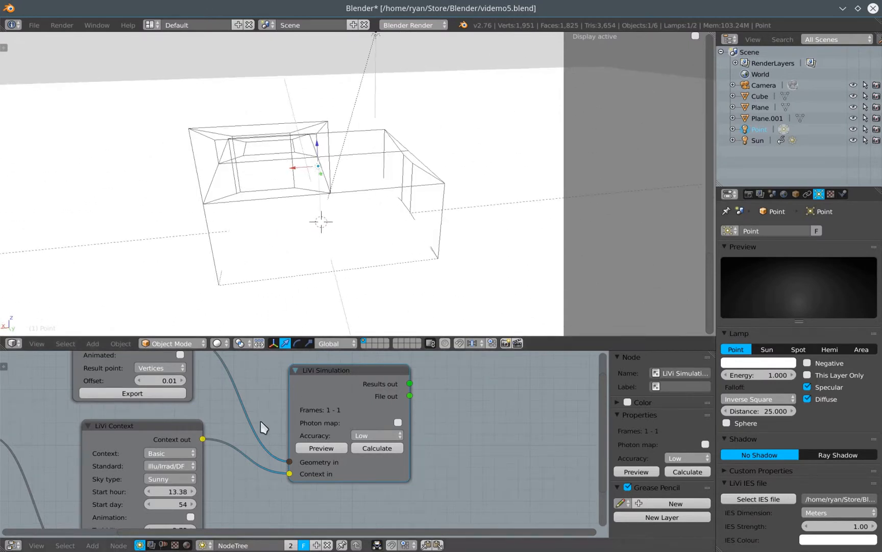
Set the LiVi Context node's Sky type to None.
click(169, 478)
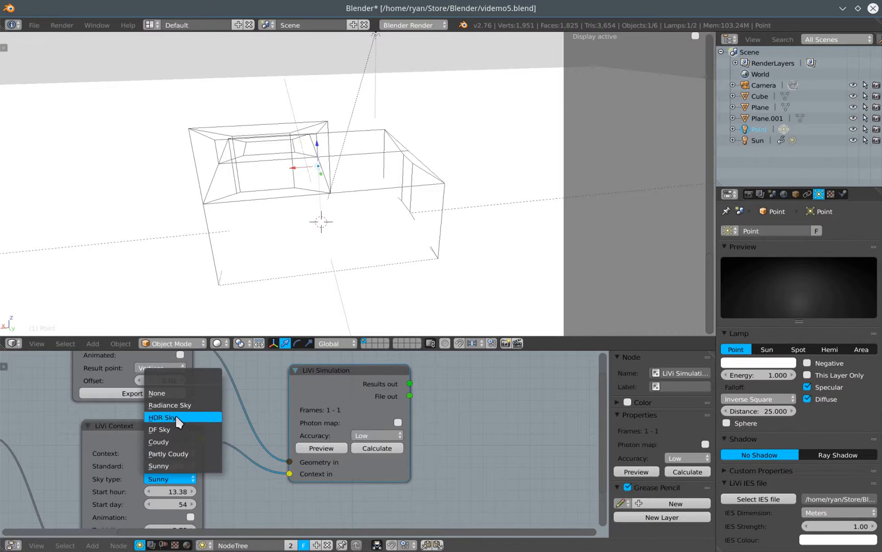
click(157, 393)
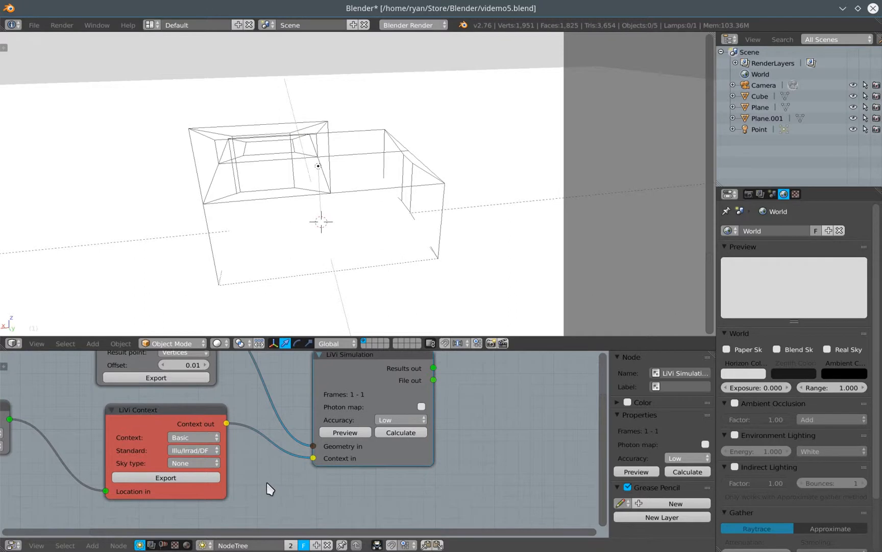
mouse_move(276, 151)
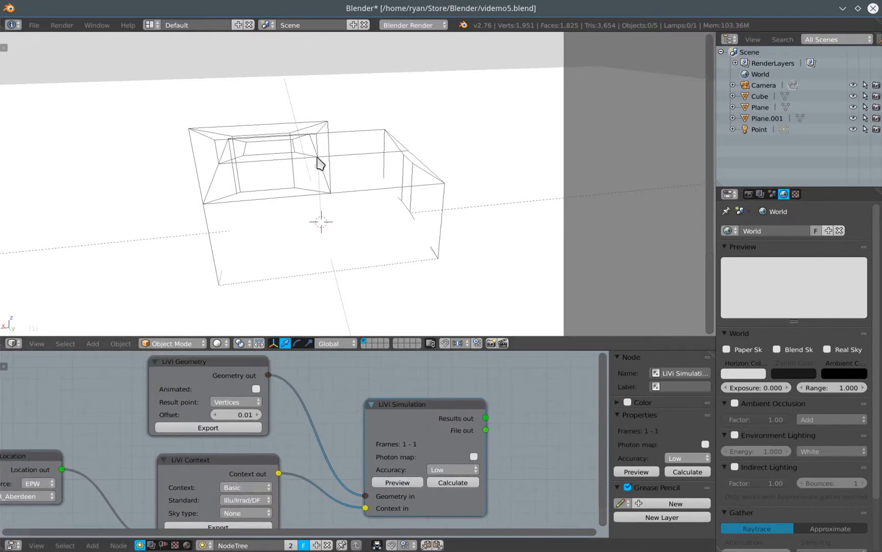
mouse_move(326, 190)
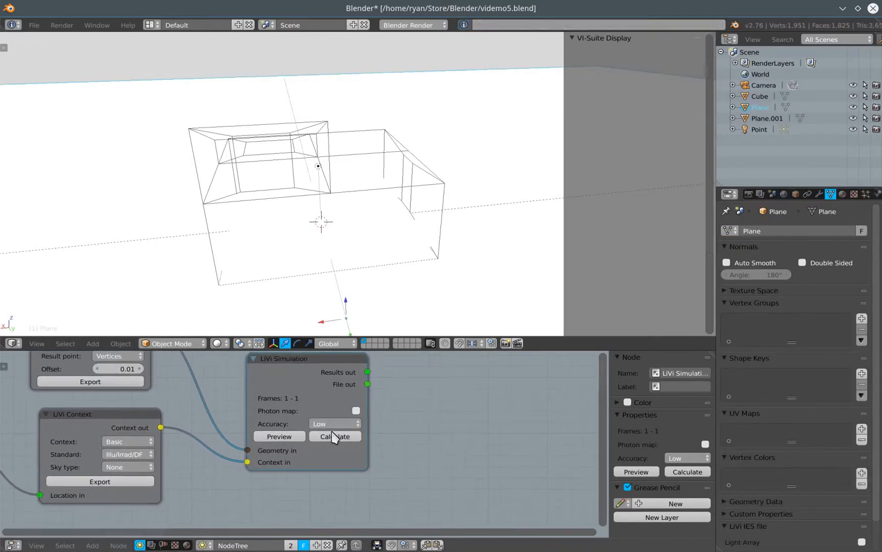
Calculate the LiVi simulation and show the lux heatmap with Radiance Display.
click(335, 437)
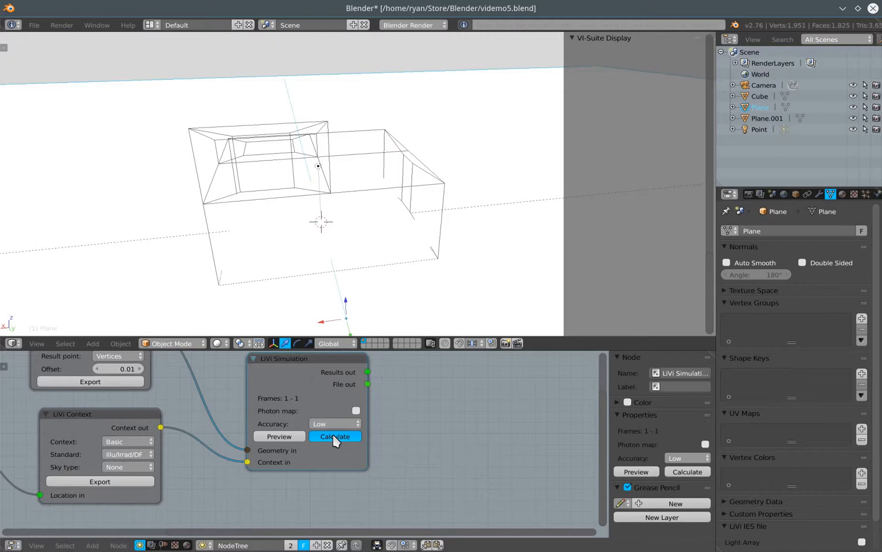
mouse_move(453, 435)
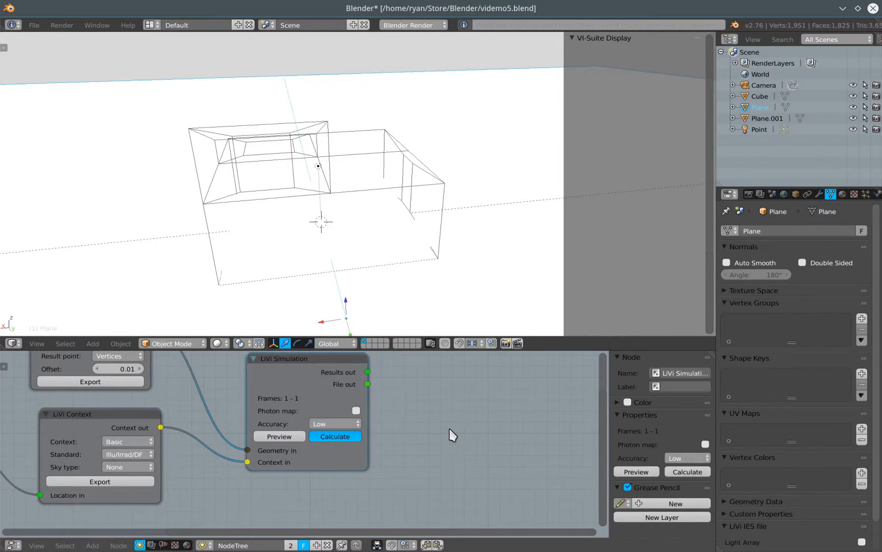
click(335, 435)
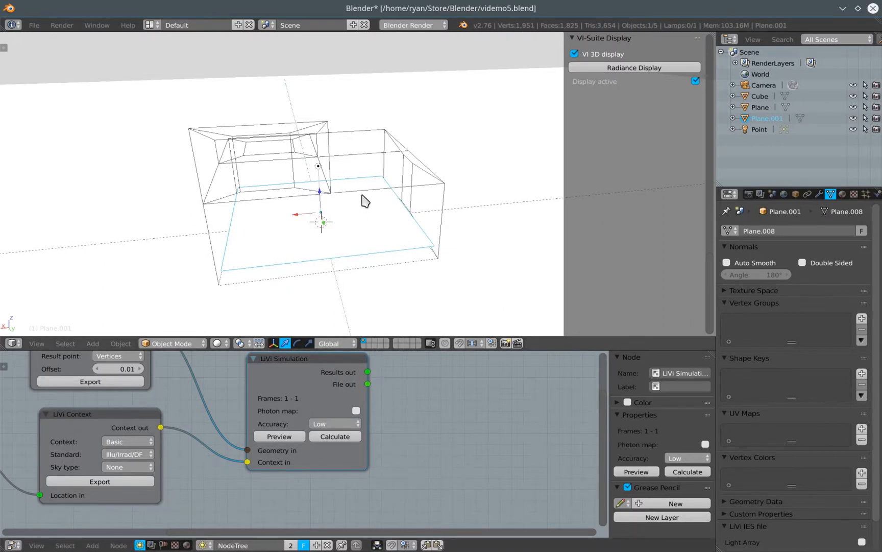
mouse_move(618, 157)
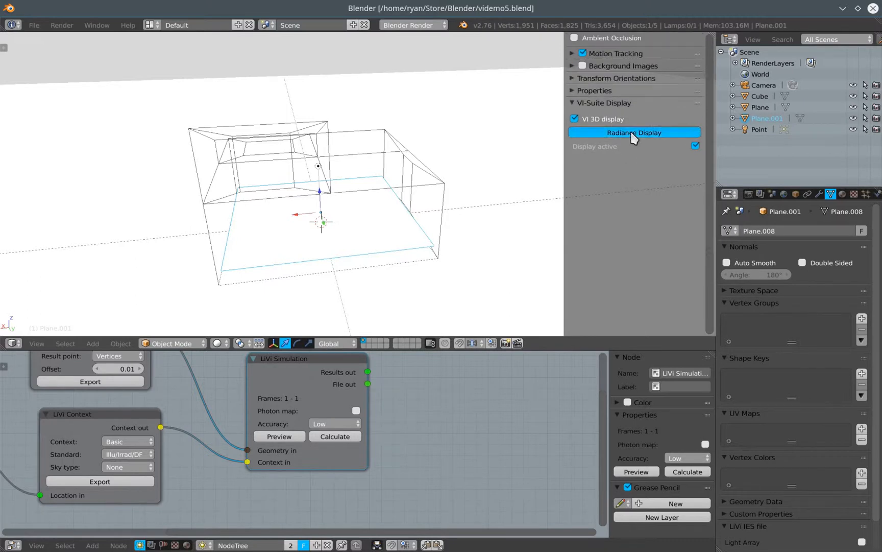
click(634, 133)
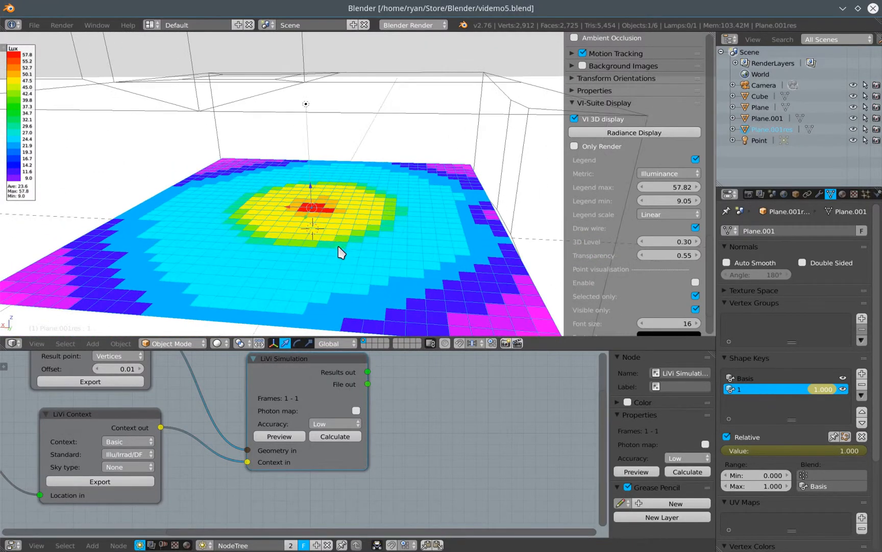
mouse_move(304, 112)
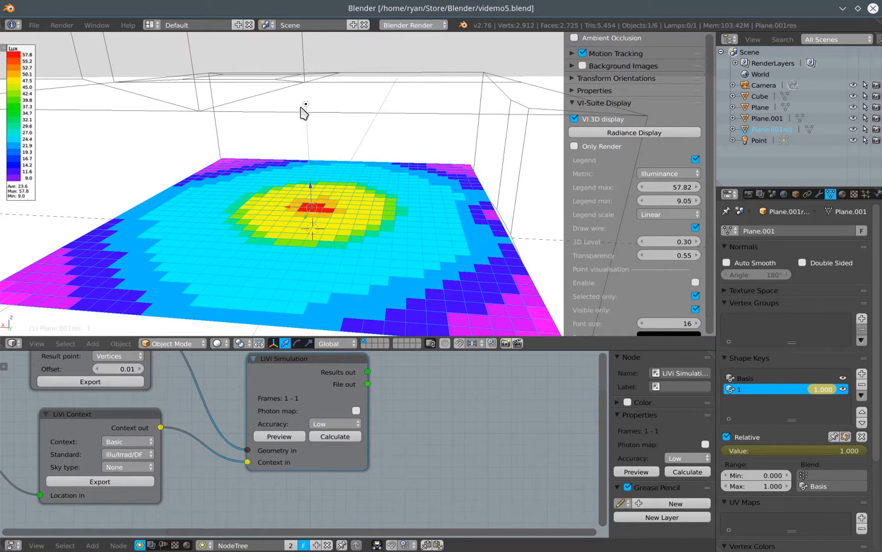
mouse_move(370, 243)
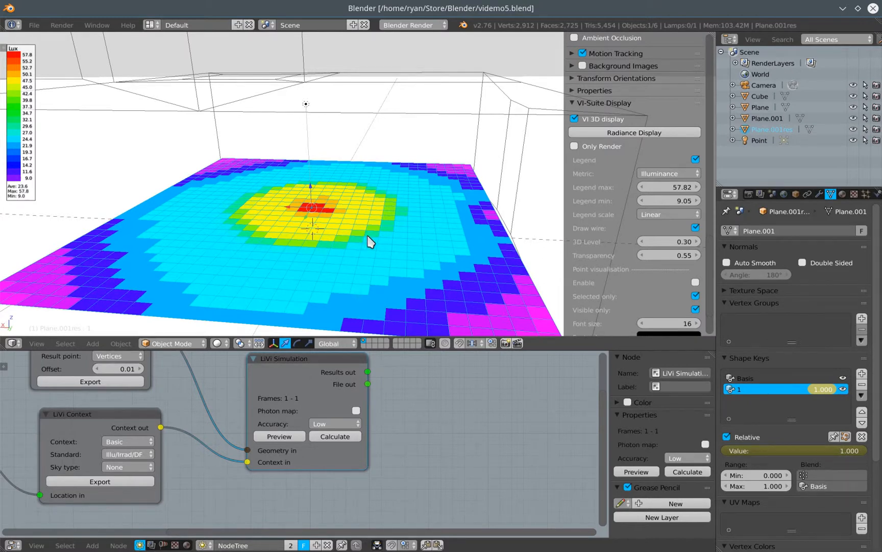
mouse_move(695, 225)
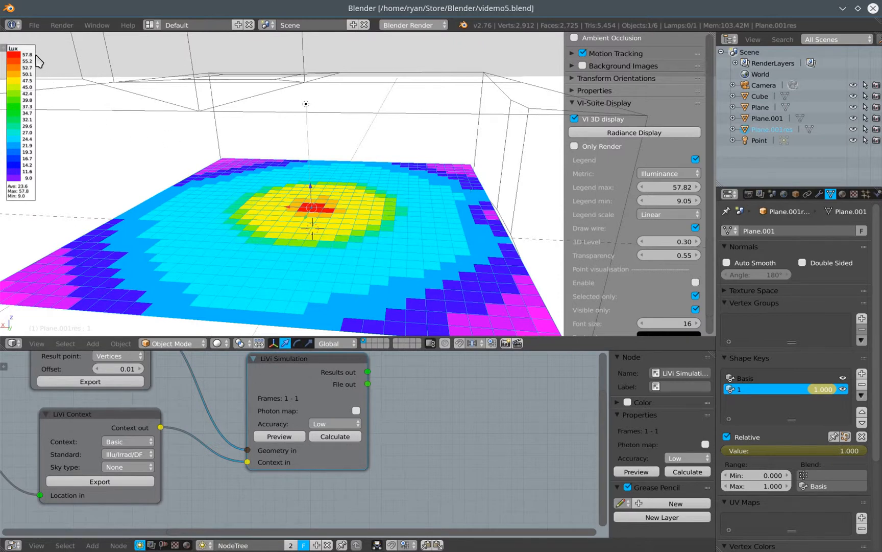
mouse_move(313, 211)
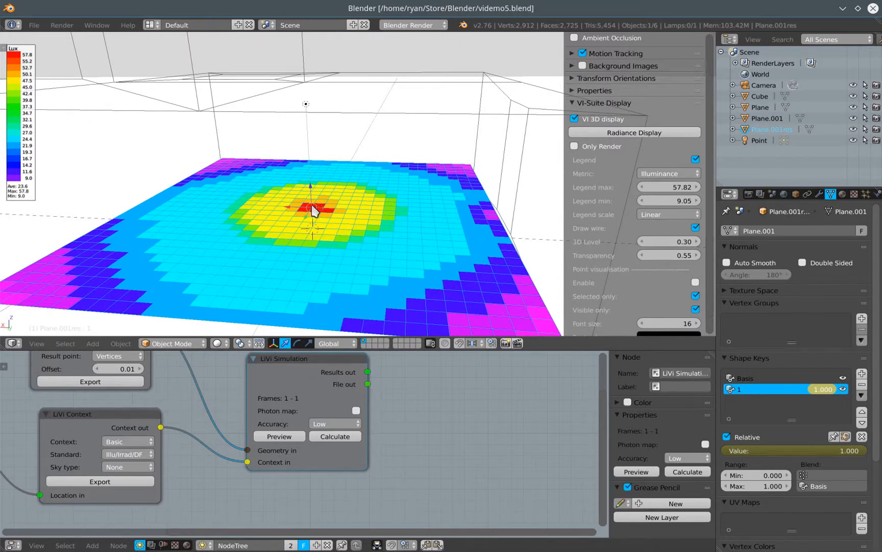
mouse_move(453, 169)
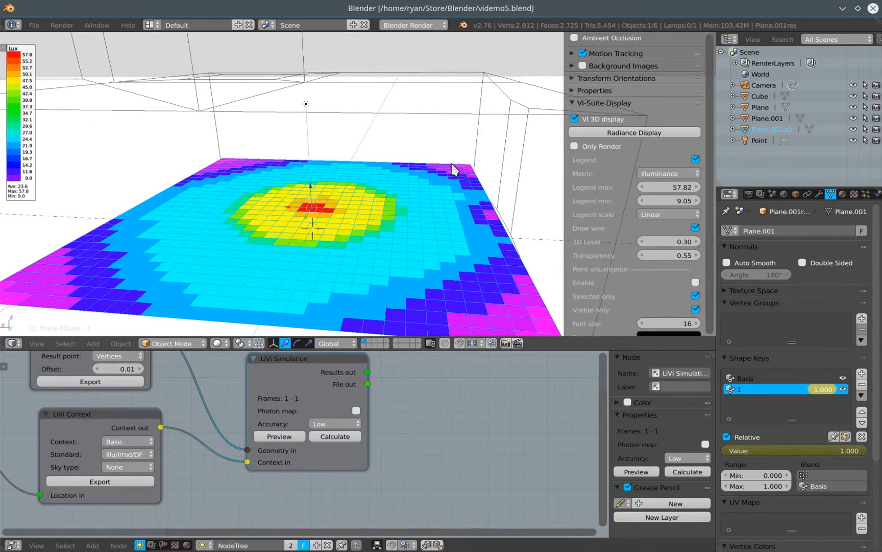
mouse_move(259, 317)
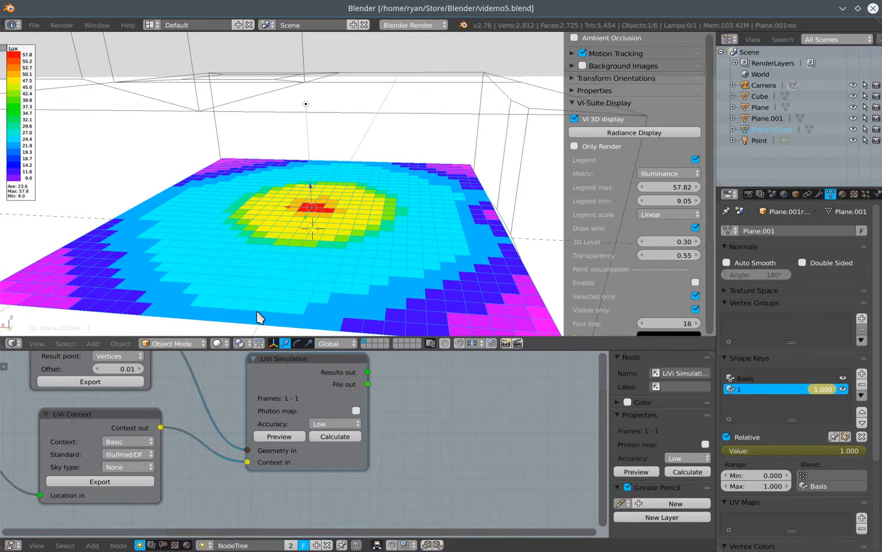
mouse_move(124, 272)
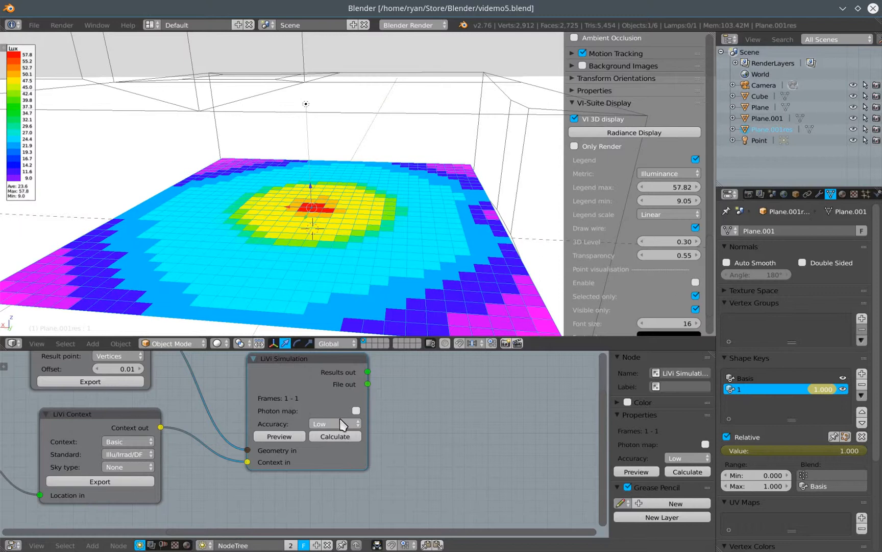
mouse_move(335, 424)
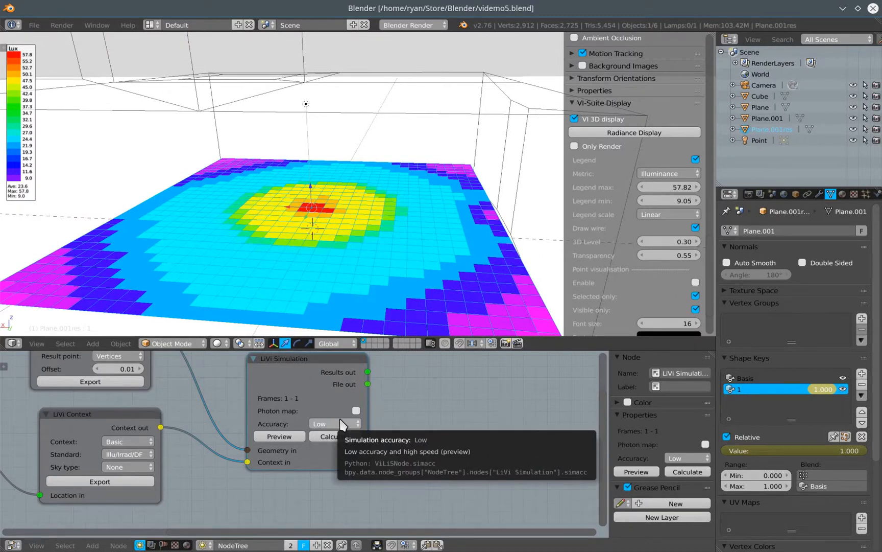
mouse_move(480, 192)
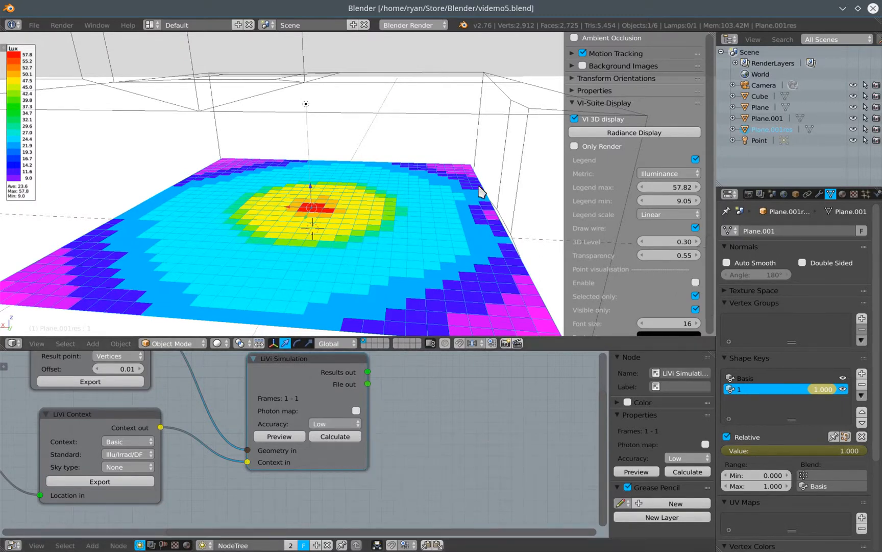
mouse_move(706, 245)
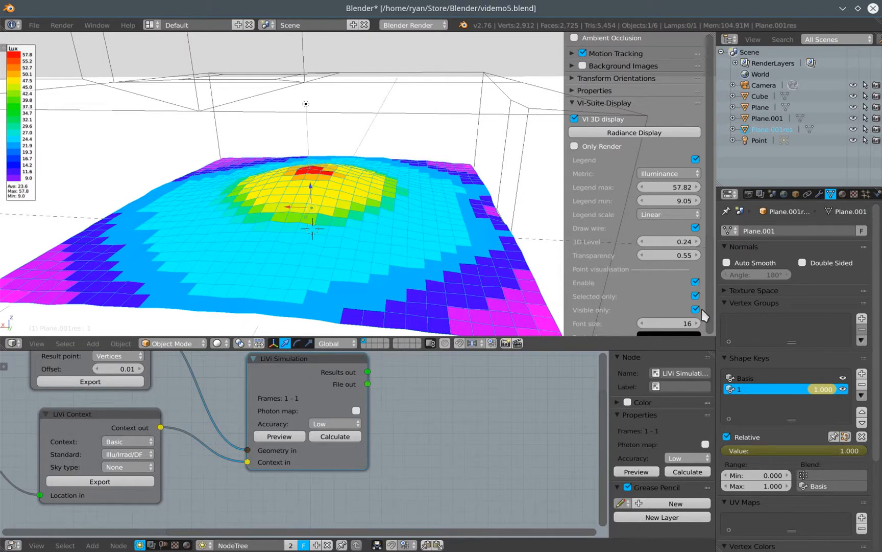
Untick Visible only so all grid points get lux labels, then show Result point options.
click(695, 310)
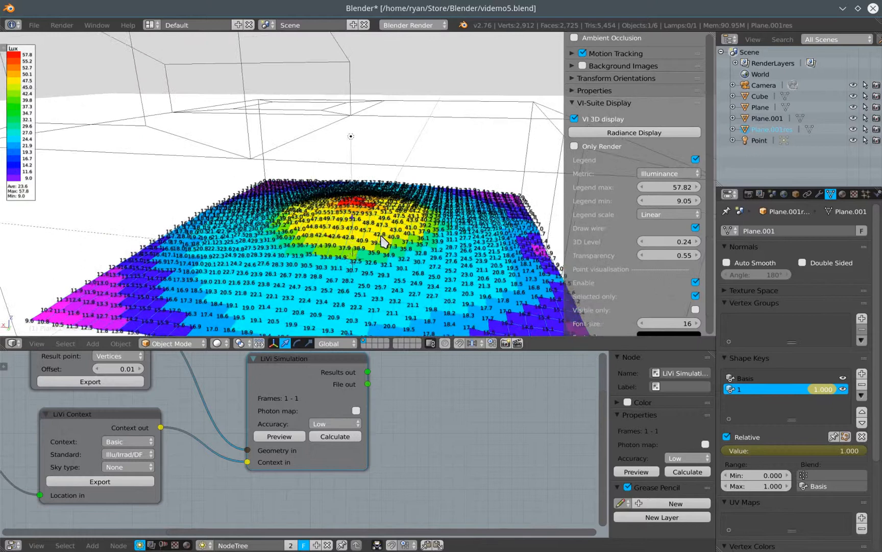
mouse_move(465, 293)
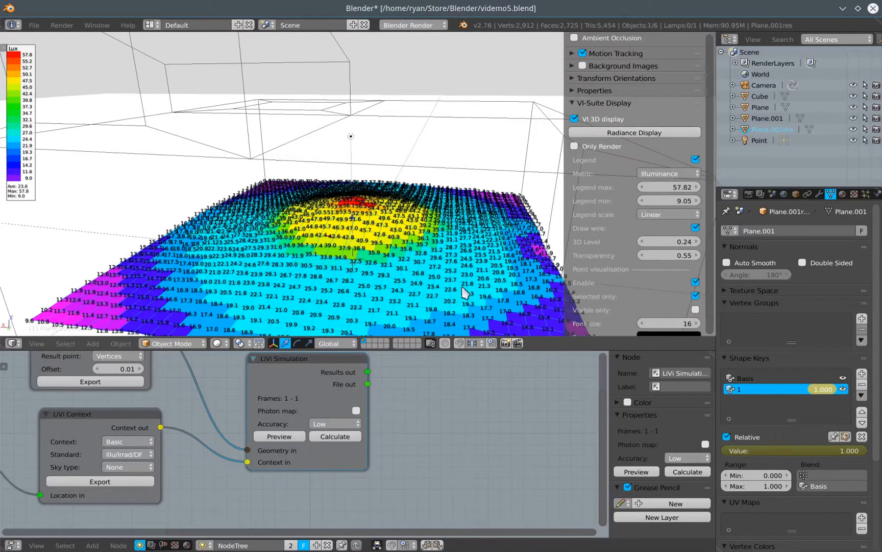
click(117, 355)
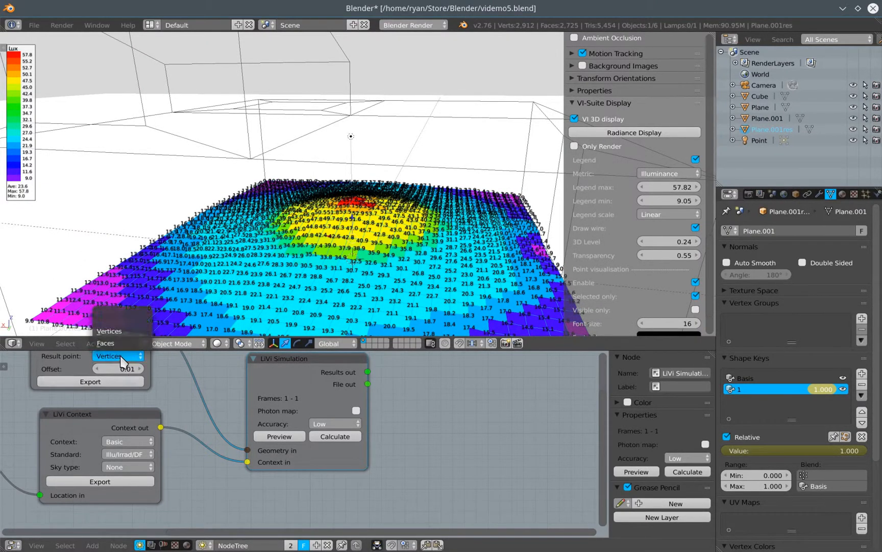
Set Result point to Faces and rerun the LiVi calculation.
click(108, 355)
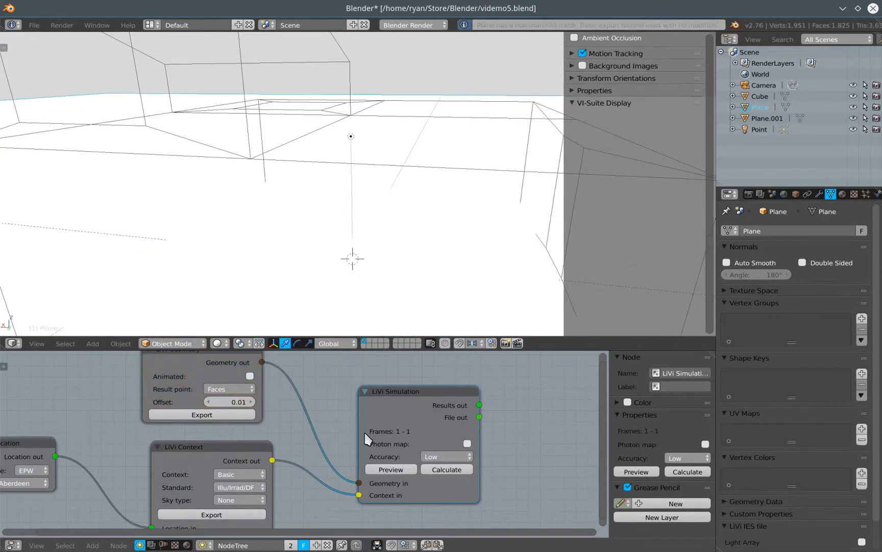
click(446, 469)
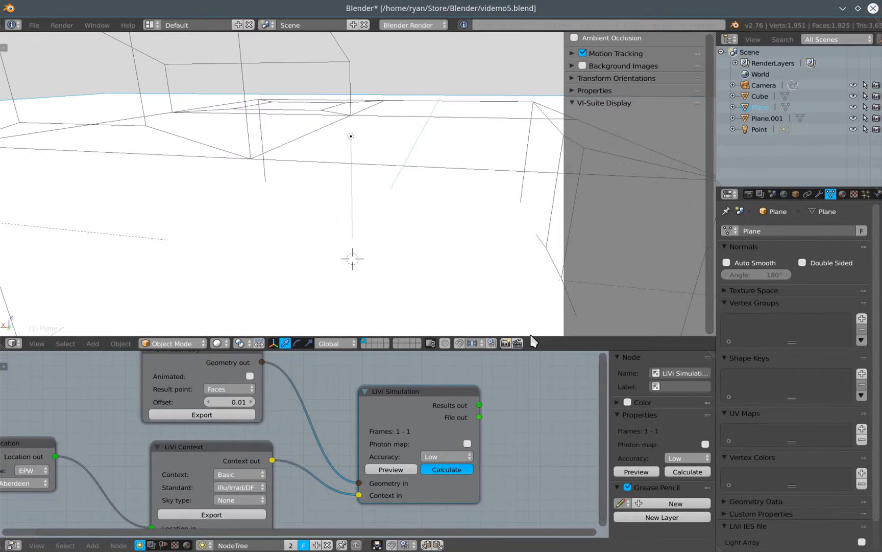
click(602, 102)
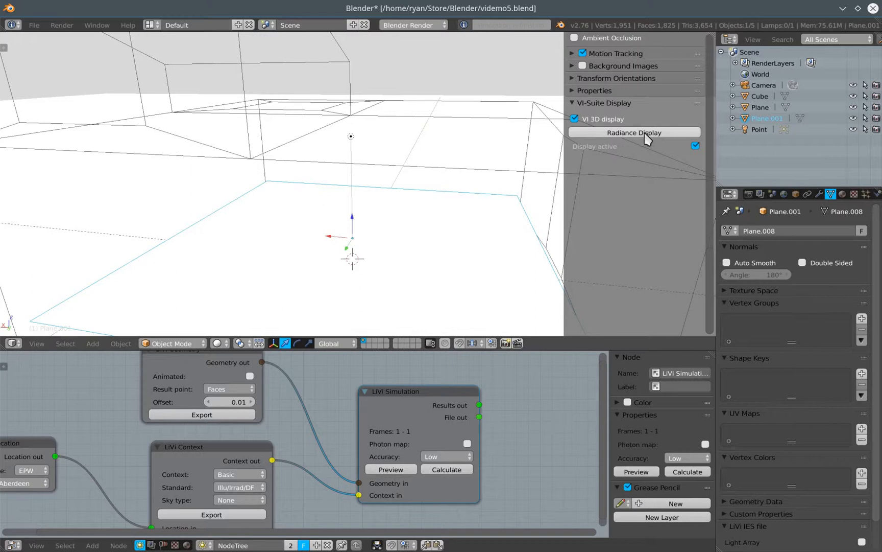
click(635, 132)
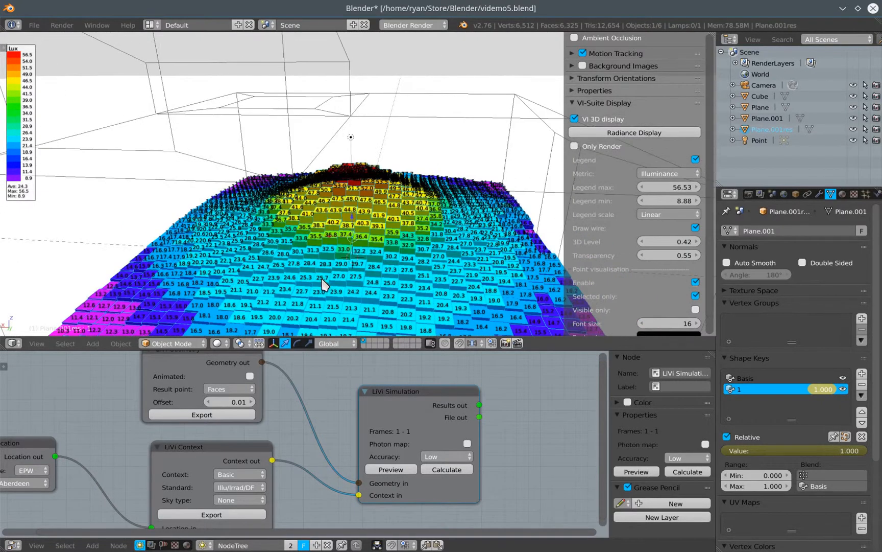
mouse_move(430, 216)
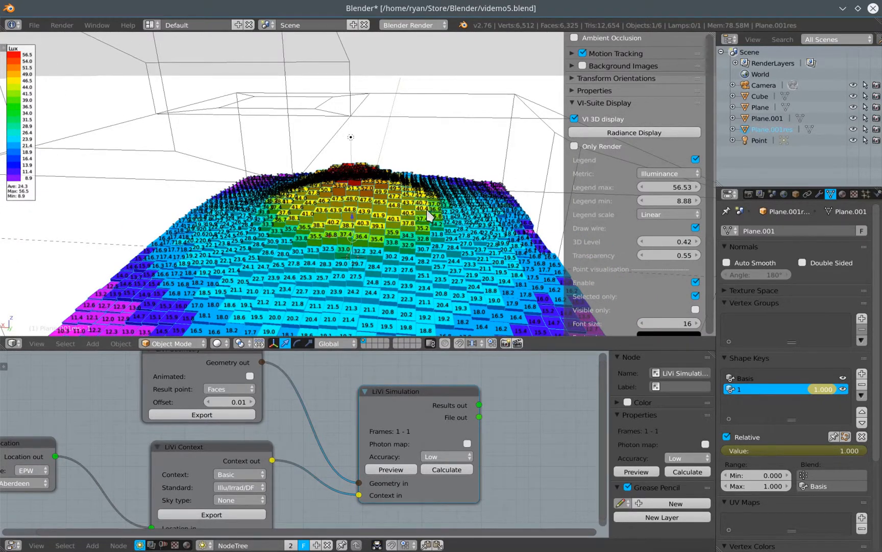
click(696, 297)
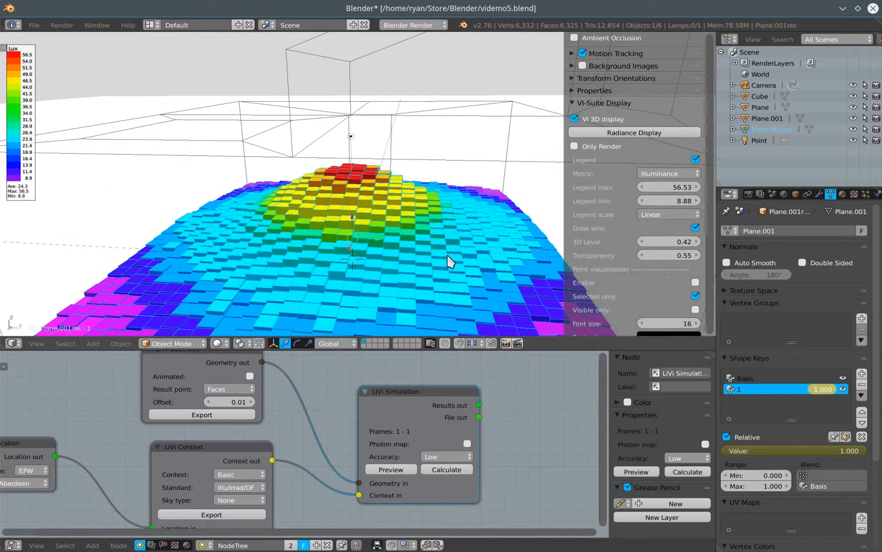
mouse_move(493, 209)
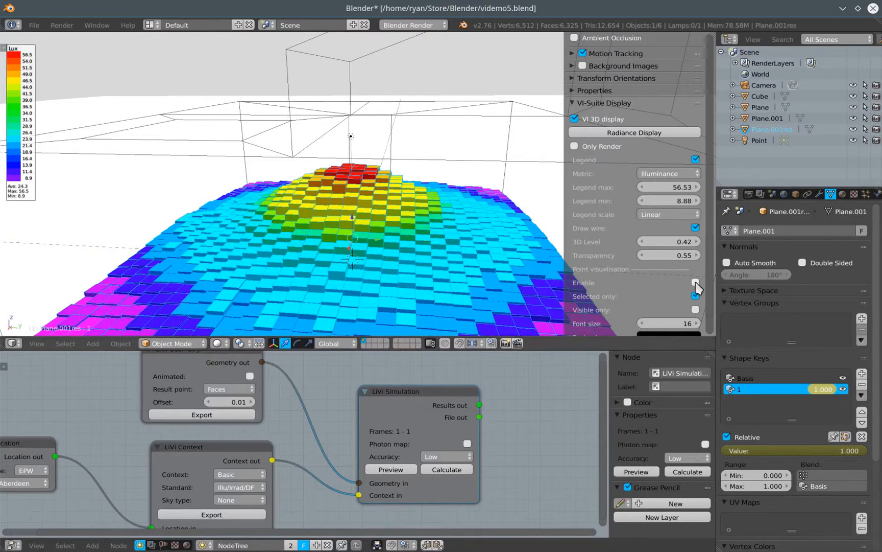
click(696, 283)
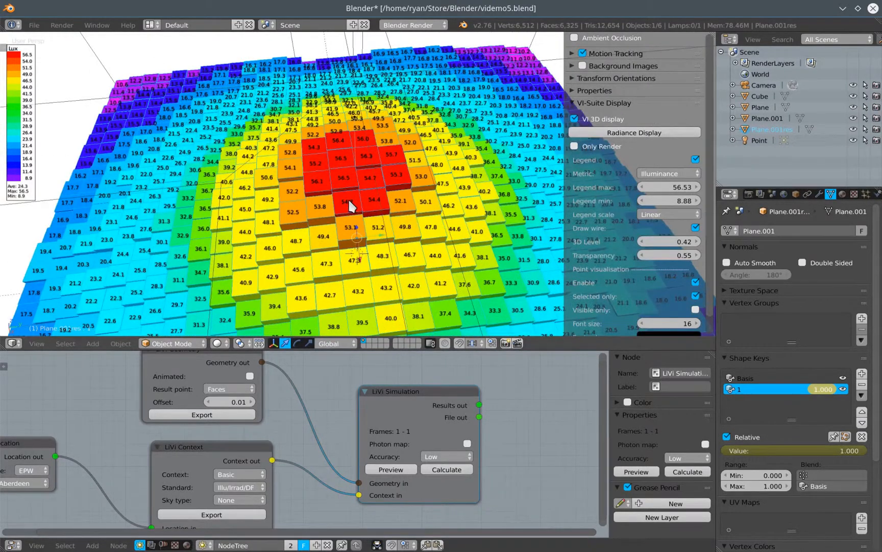
mouse_move(375, 196)
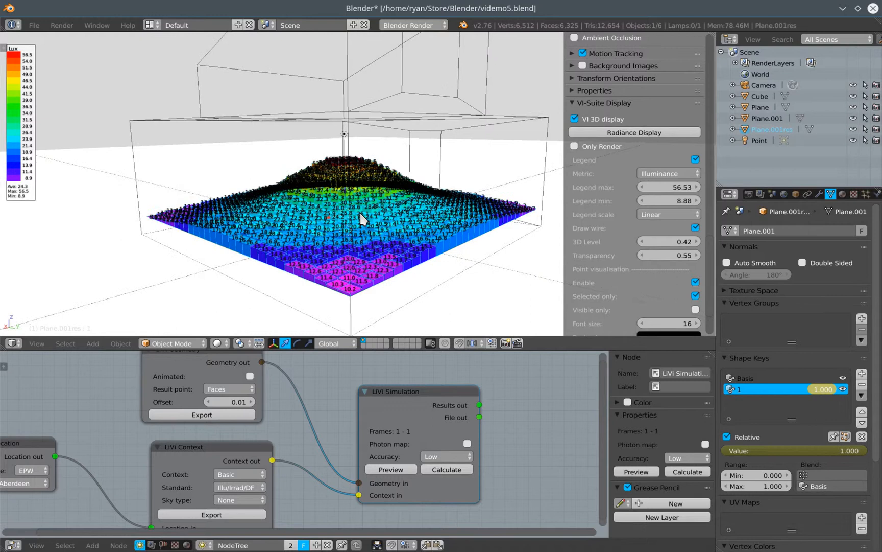
mouse_move(343, 132)
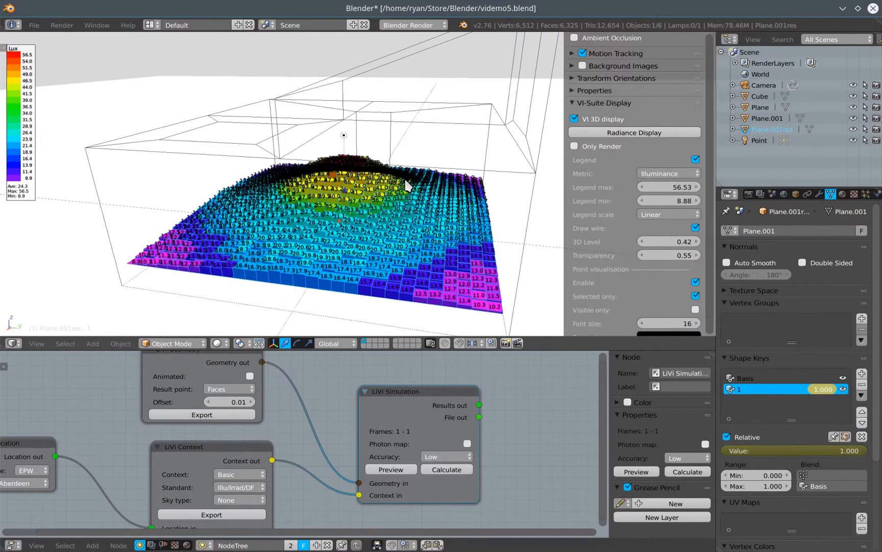
Start adding the mesh plane that will sit above the sensing grid.
click(760, 140)
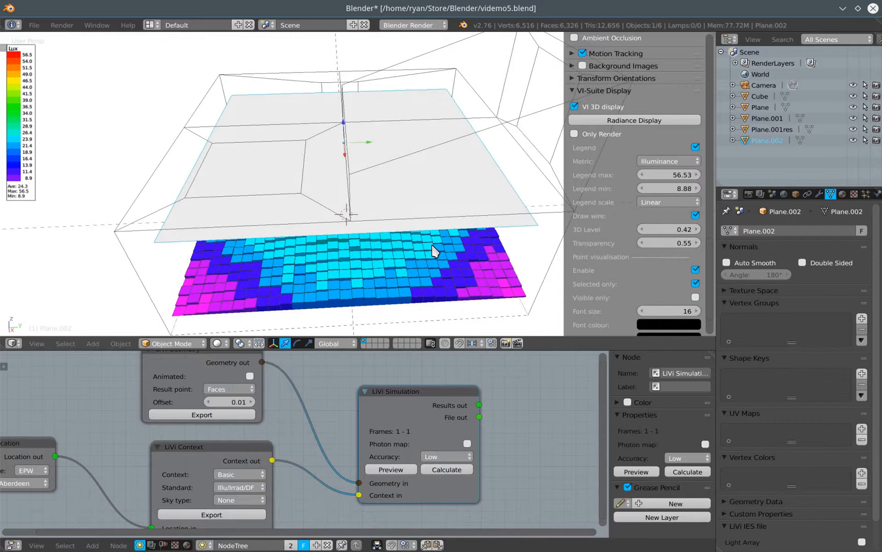
mouse_move(411, 170)
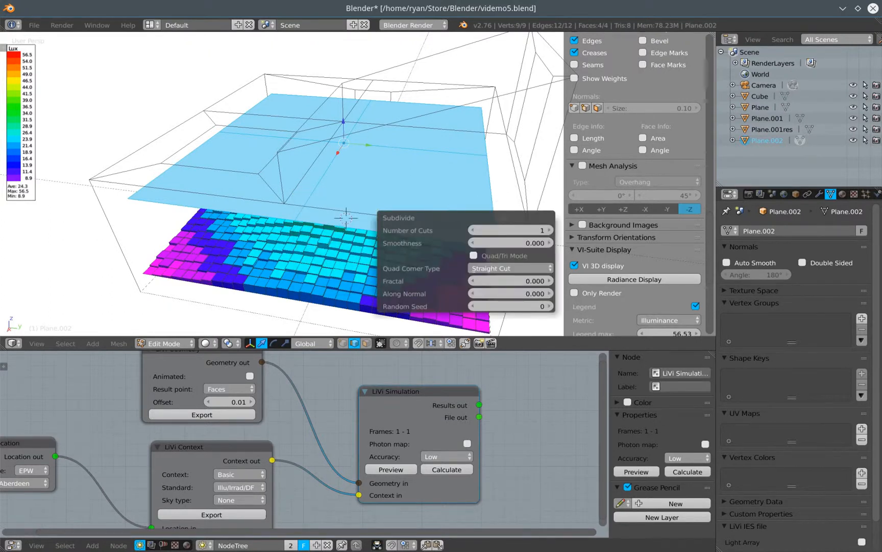
Raise the plane's Subdivide Number of Cuts to 2 for a three-by-three grid.
click(546, 230)
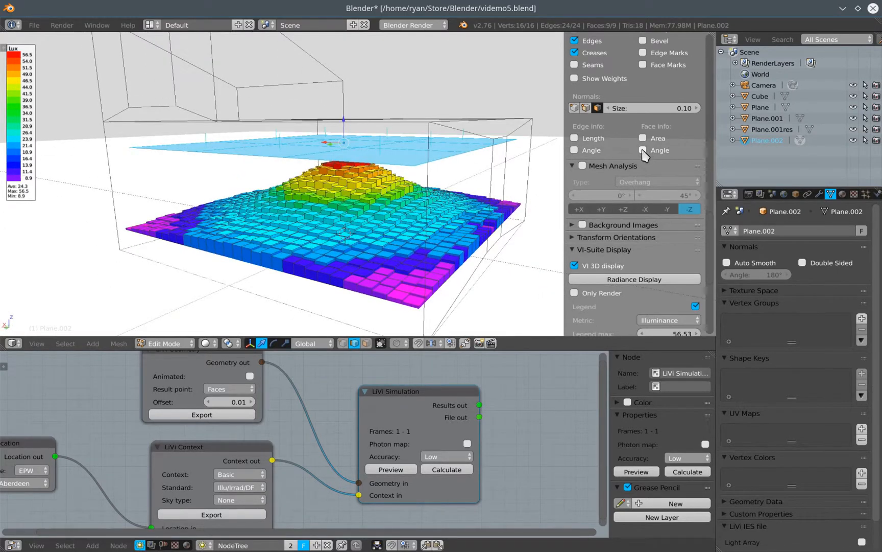
mouse_move(616, 141)
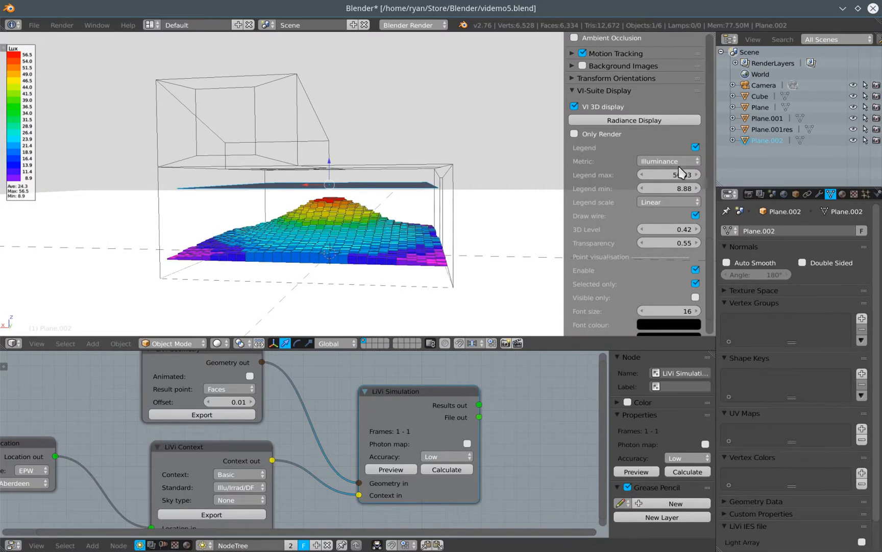
Show face normals on the sensing plane in Edit Mode and flip its normals.
scroll(down, 3)
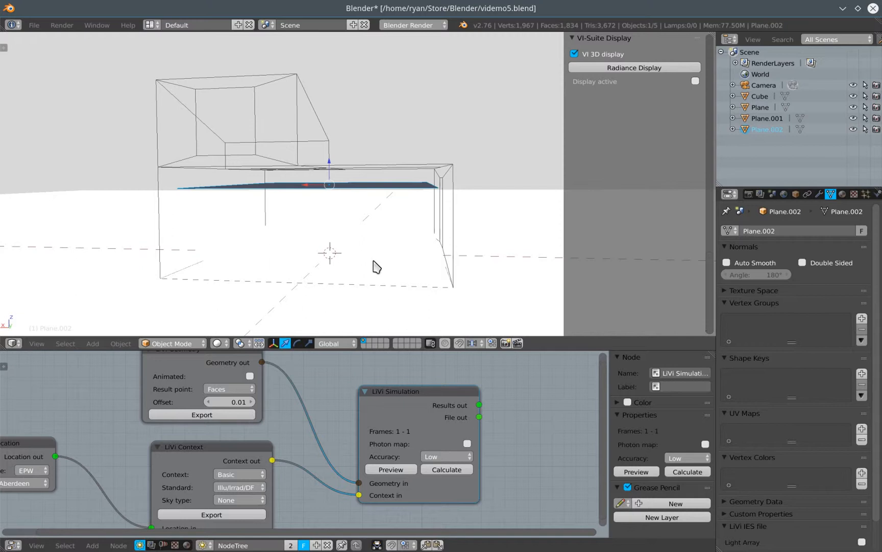
mouse_move(354, 241)
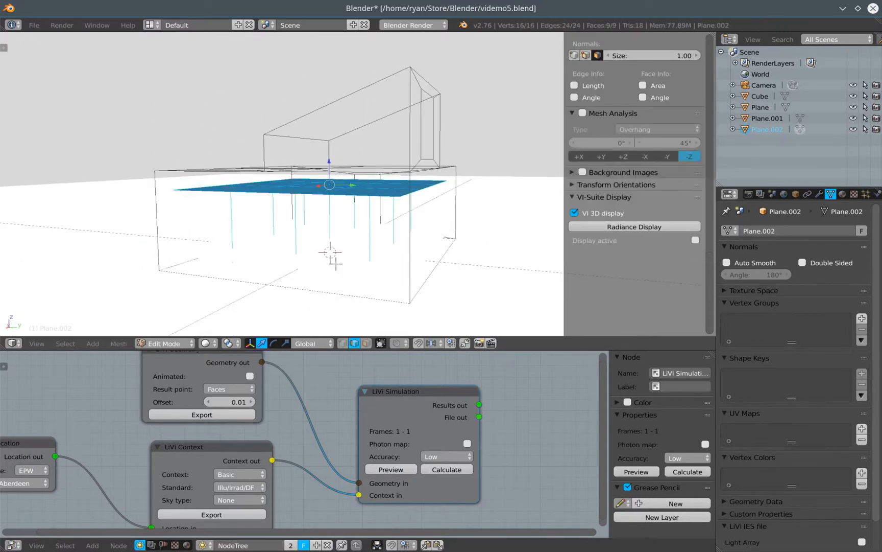
click(765, 118)
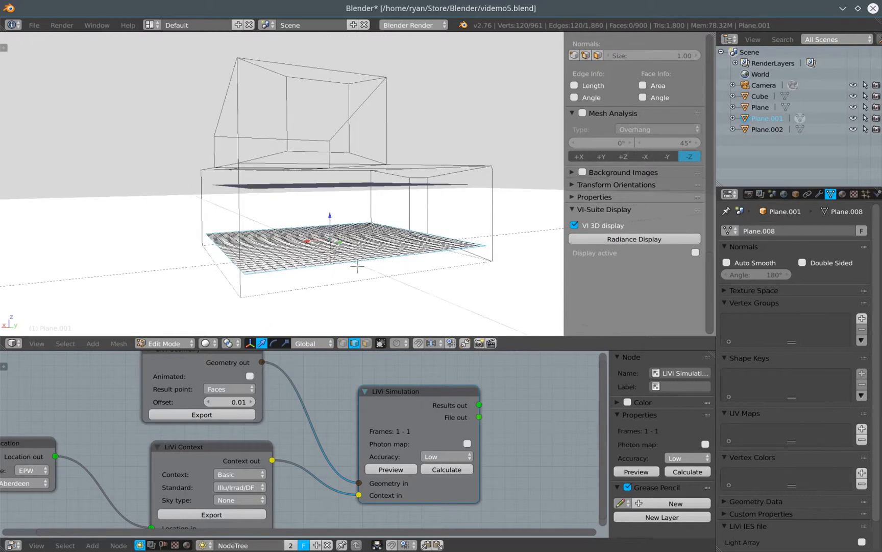
click(597, 55)
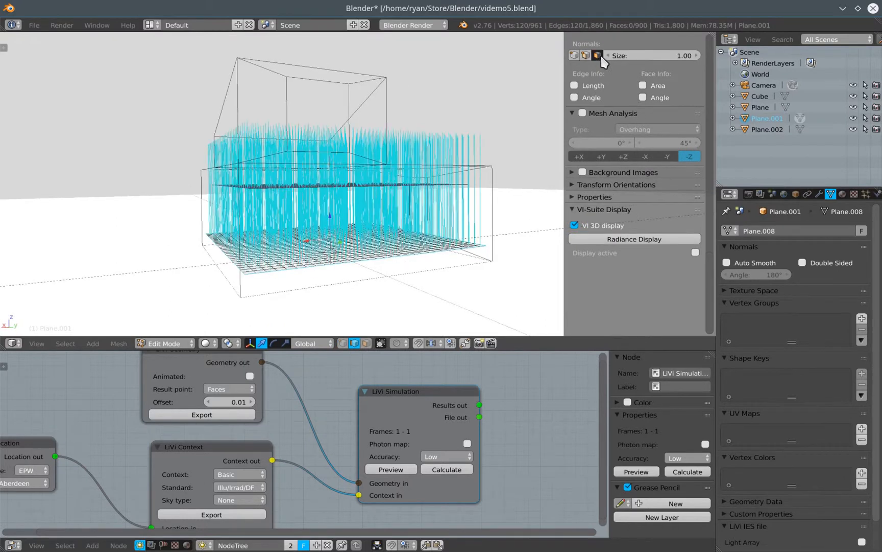
click(597, 55)
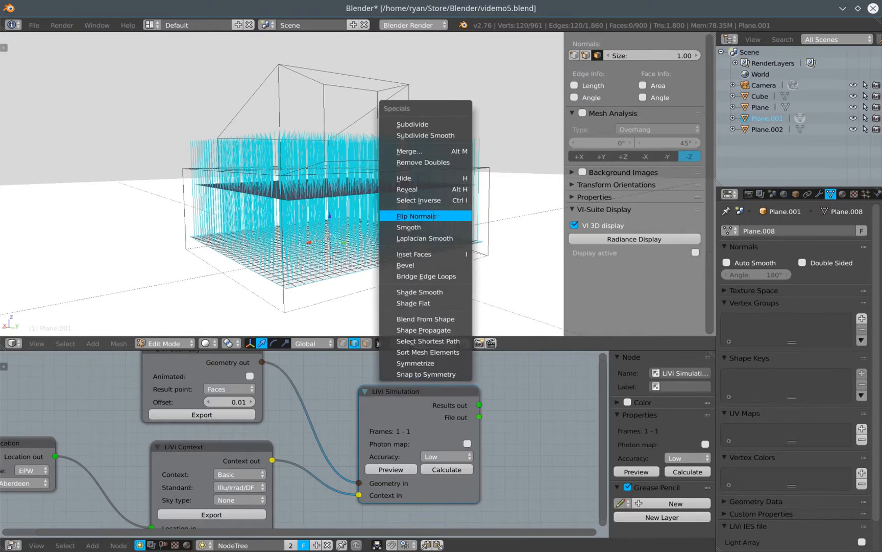
click(416, 215)
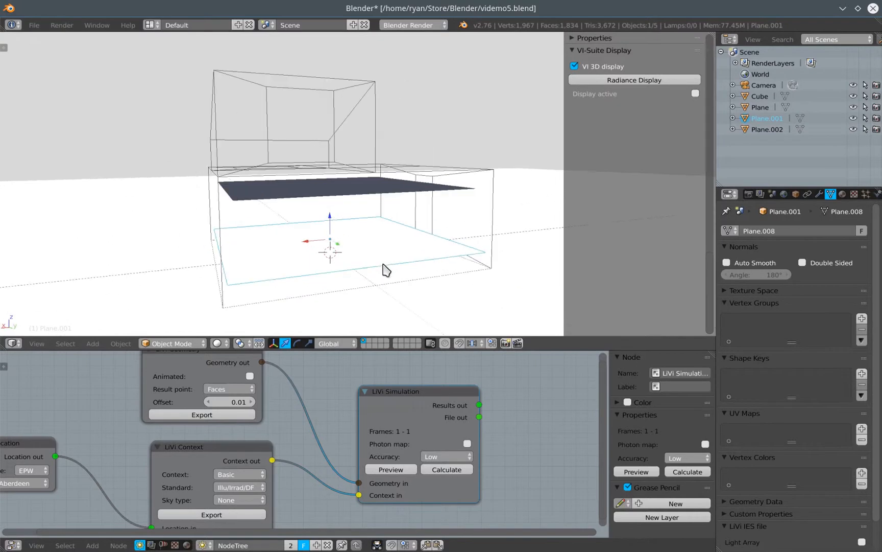
mouse_move(378, 269)
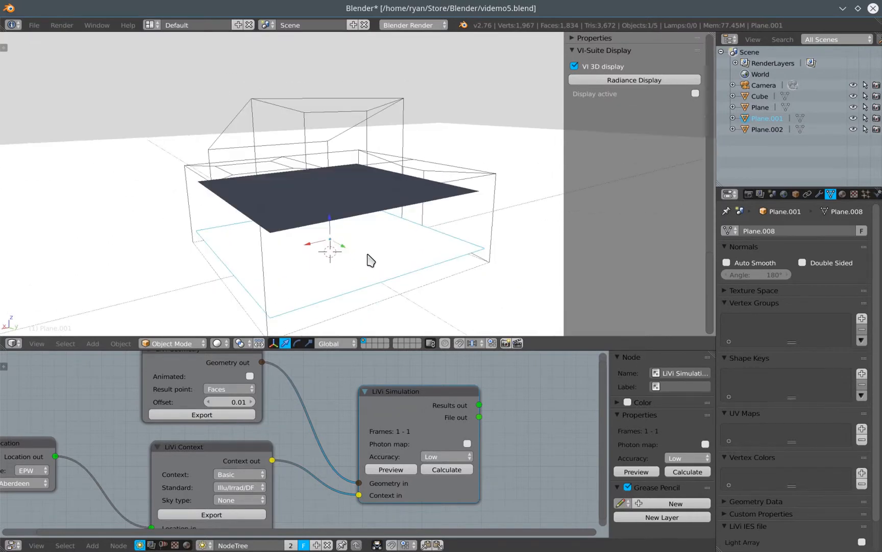
Select the ceiling plane and check its face normals in Edit Mode.
click(766, 129)
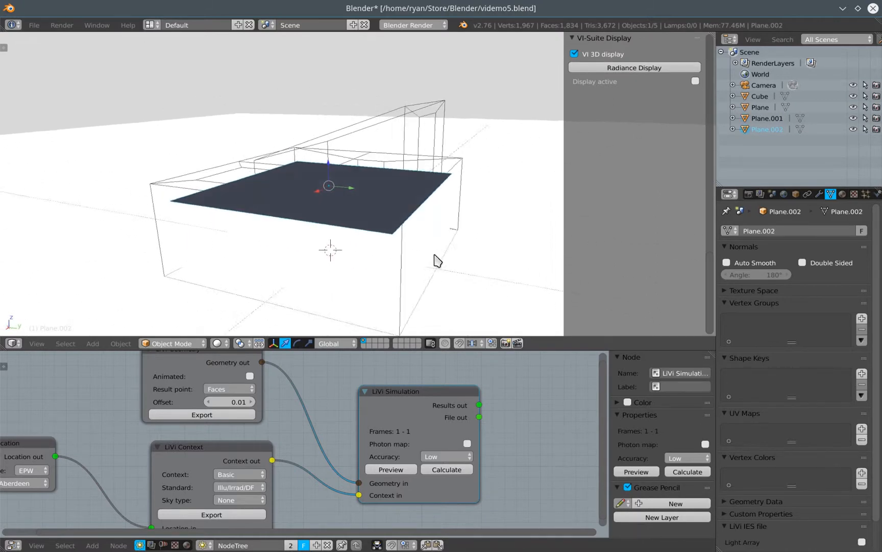
click(172, 343)
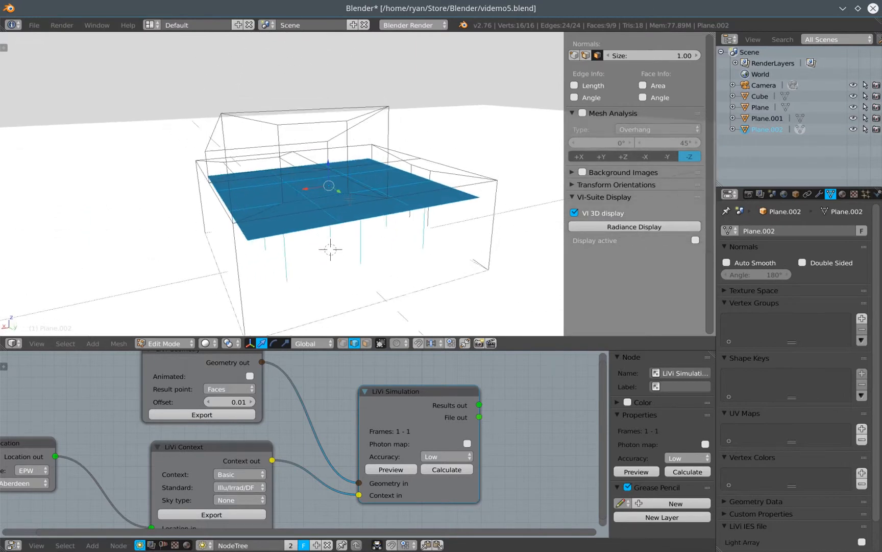
click(167, 343)
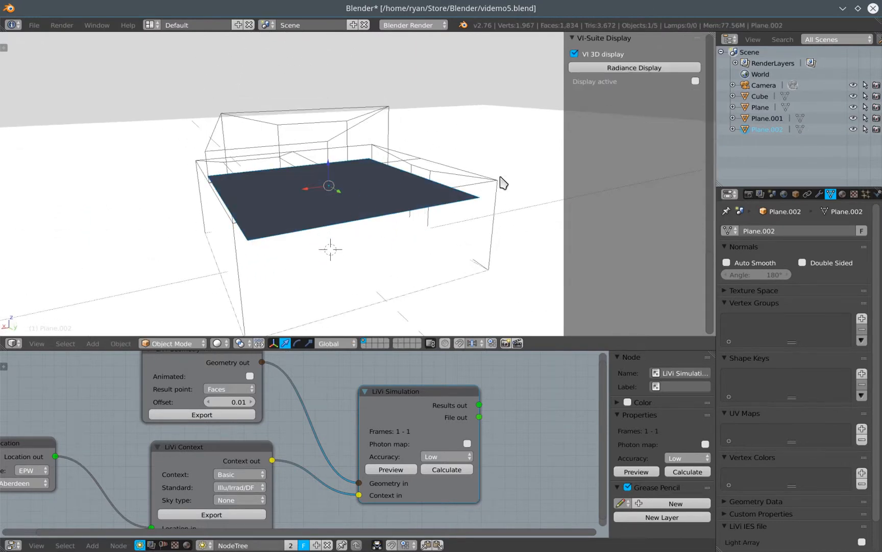
mouse_move(877, 315)
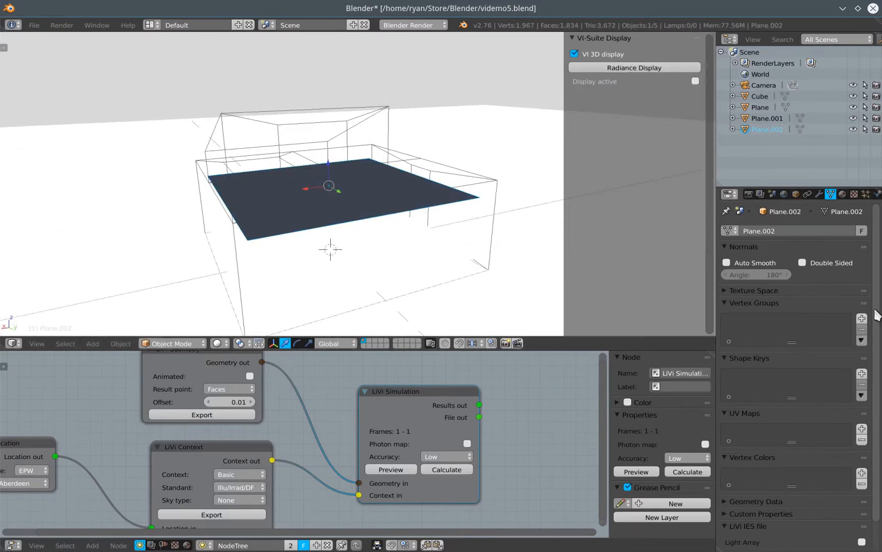
Enable Light Array on the ceiling plane with the ah_100w_incandescent_bulb IES file.
scroll(down, 3)
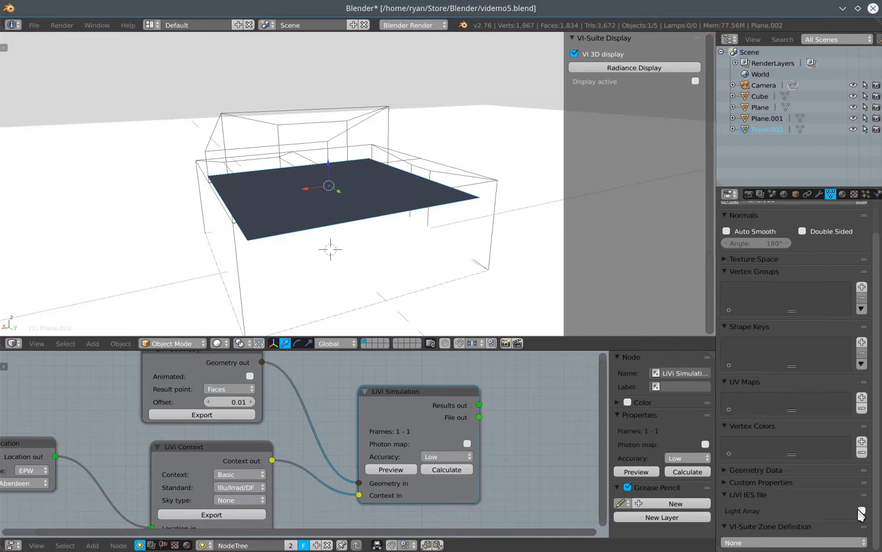
click(860, 511)
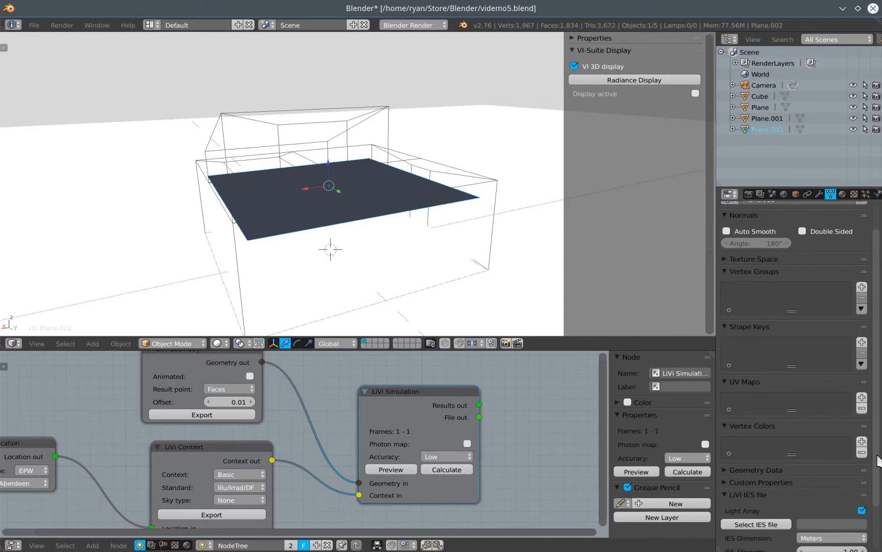
click(755, 524)
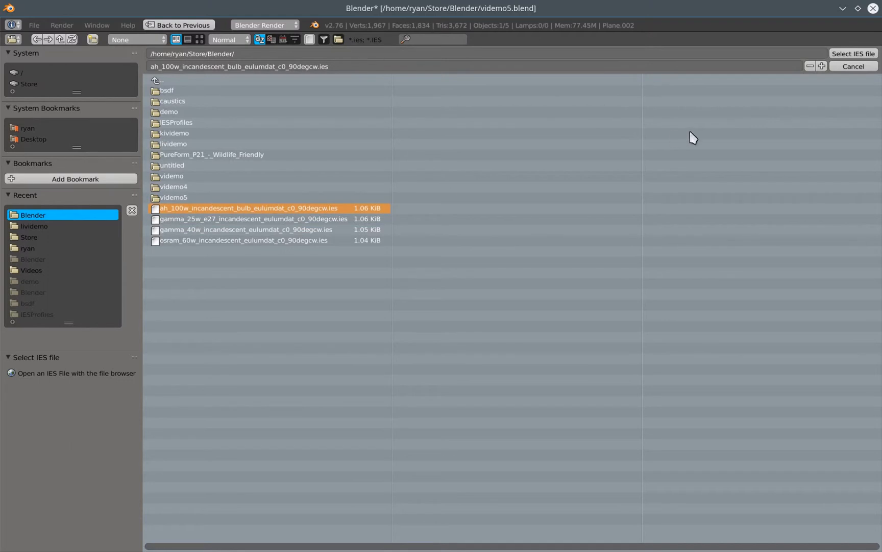
mouse_move(853, 53)
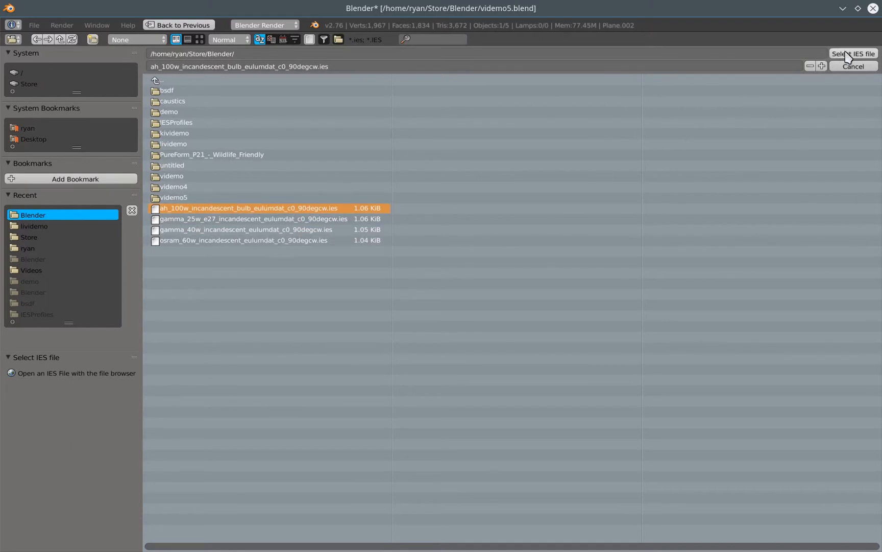
click(854, 54)
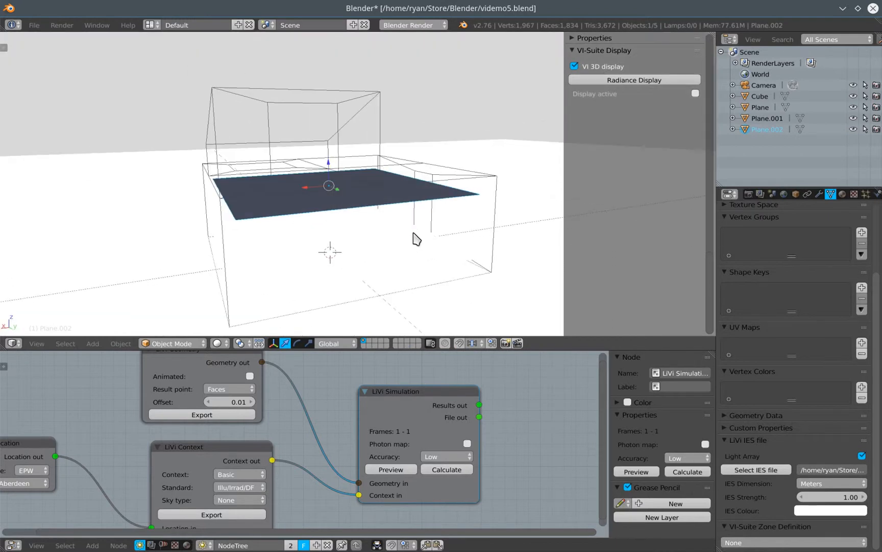
mouse_move(858, 481)
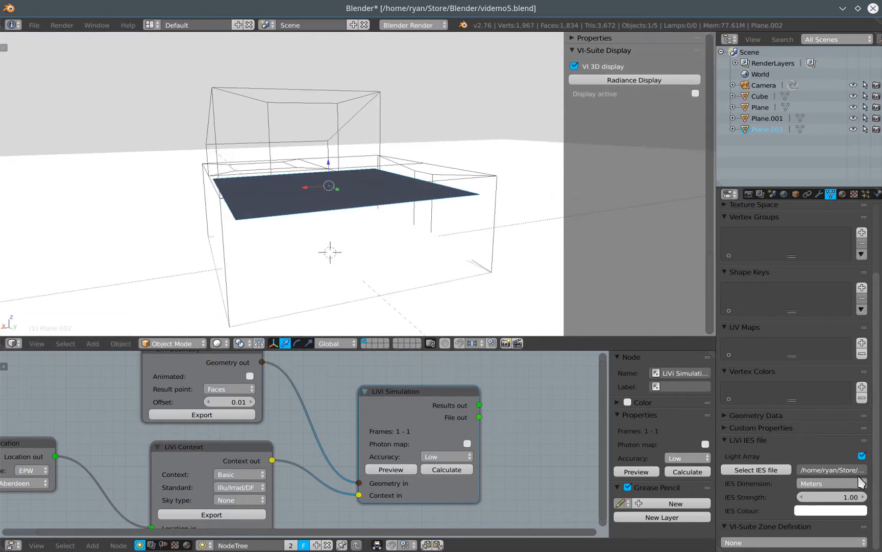
mouse_move(250, 434)
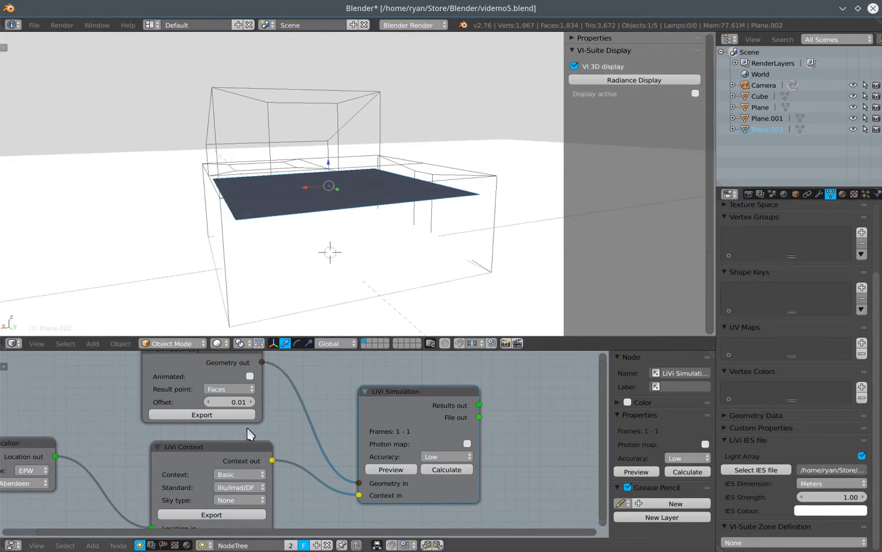
Export the LiVi geometry with Plane selected and run the illuminance calculation.
click(201, 414)
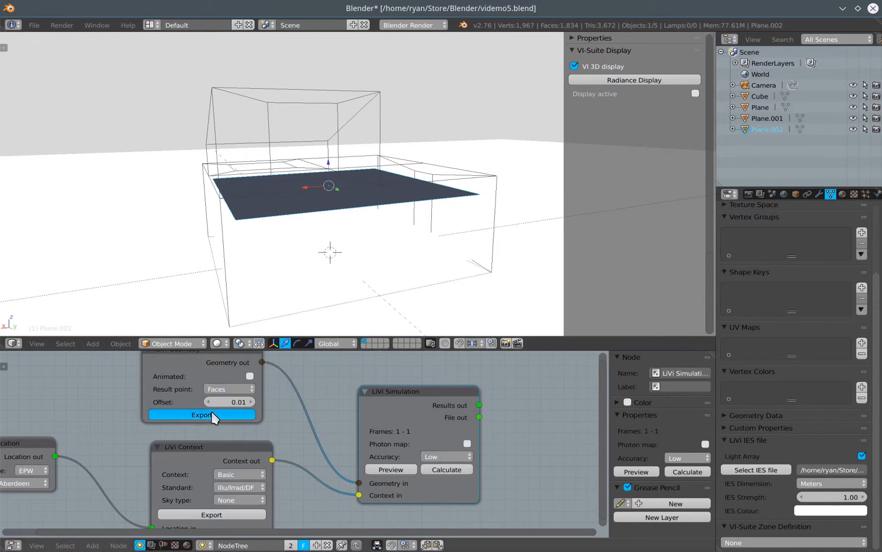
click(201, 414)
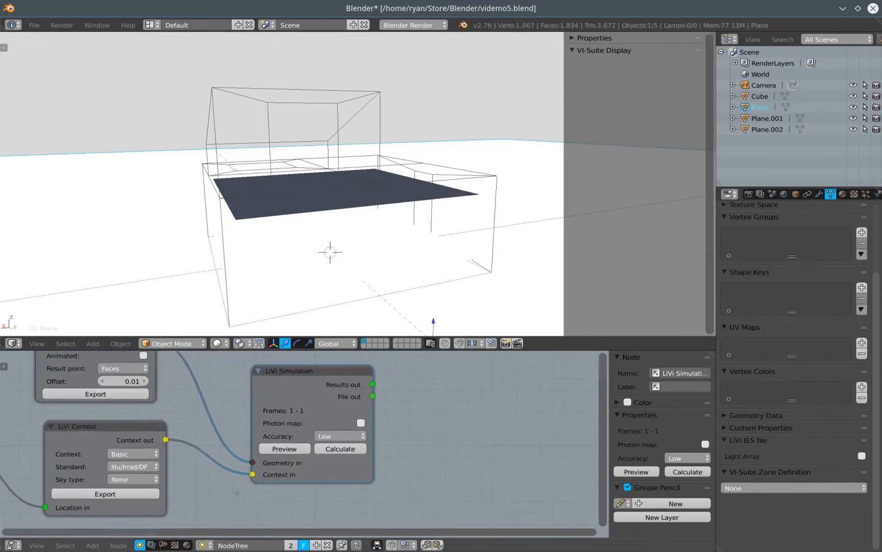
click(340, 448)
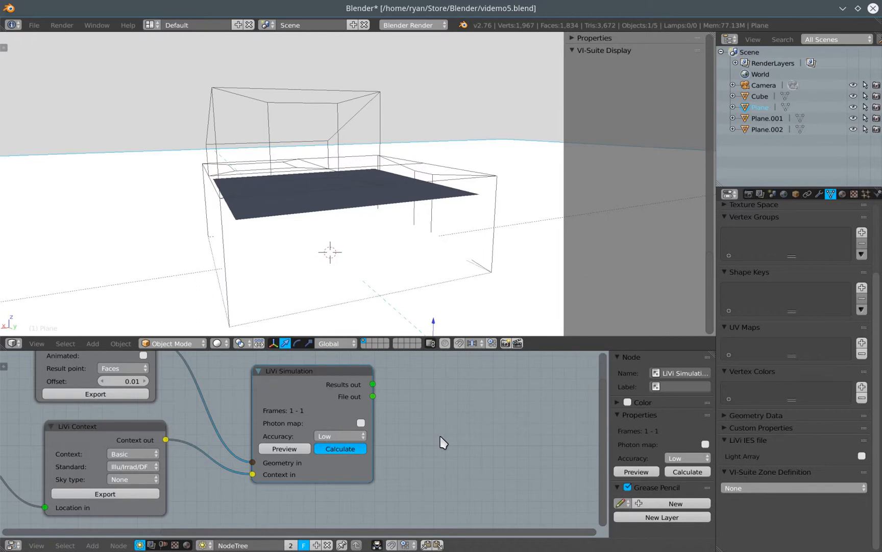
mouse_move(548, 375)
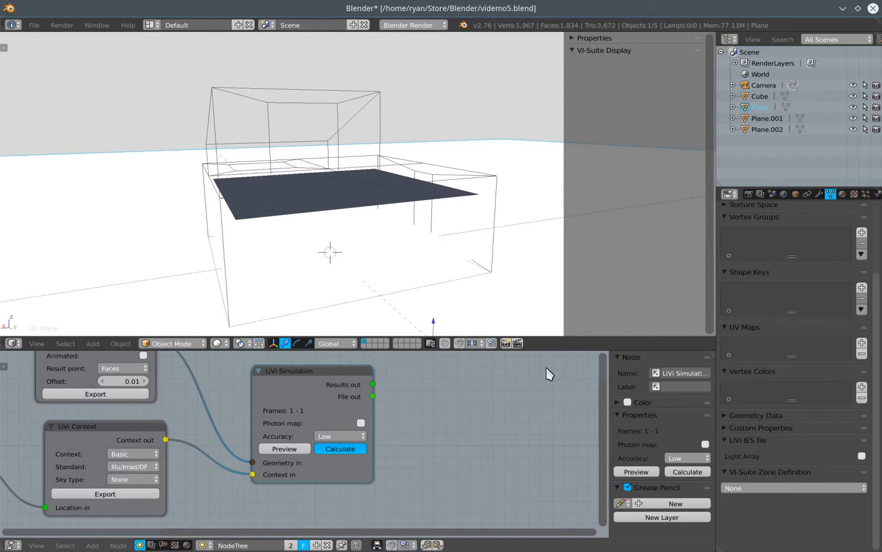
mouse_move(525, 451)
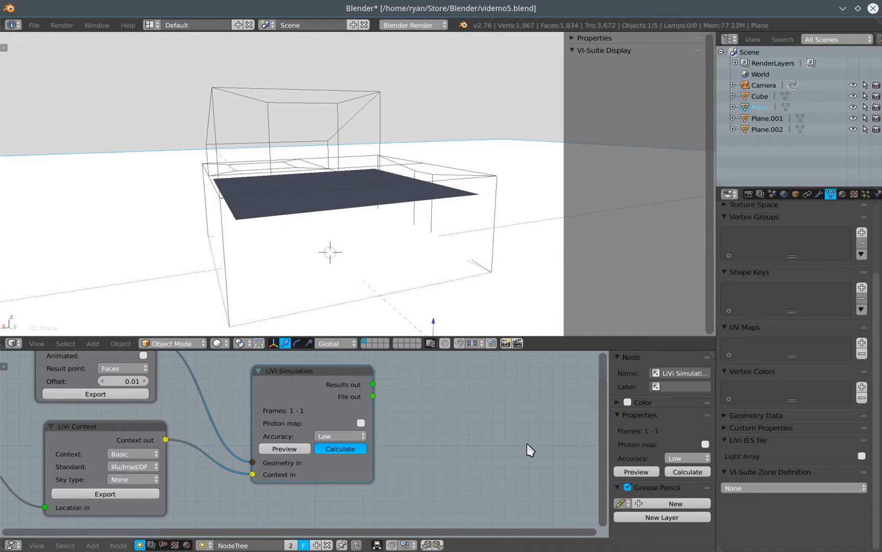
mouse_move(485, 427)
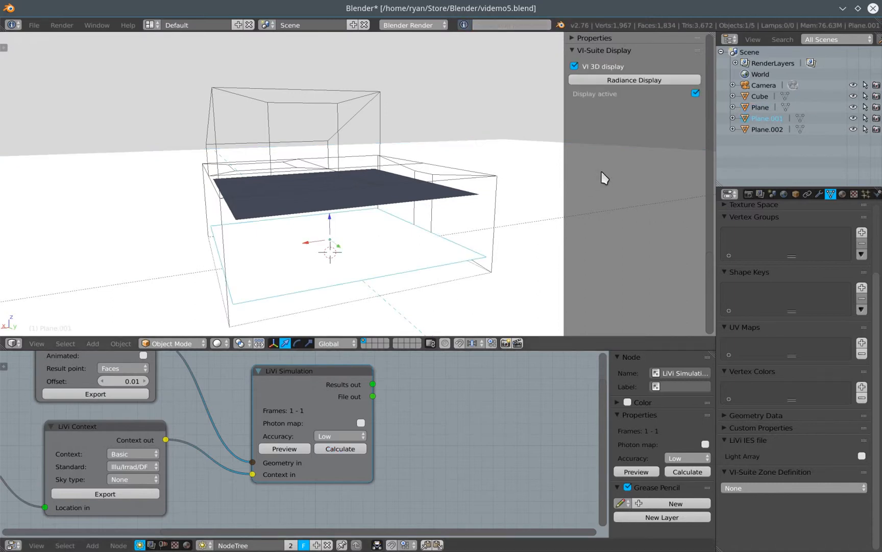
Display the heatmap at 3D Level 0.09 without point visualisation, and select Plane.002.
click(634, 80)
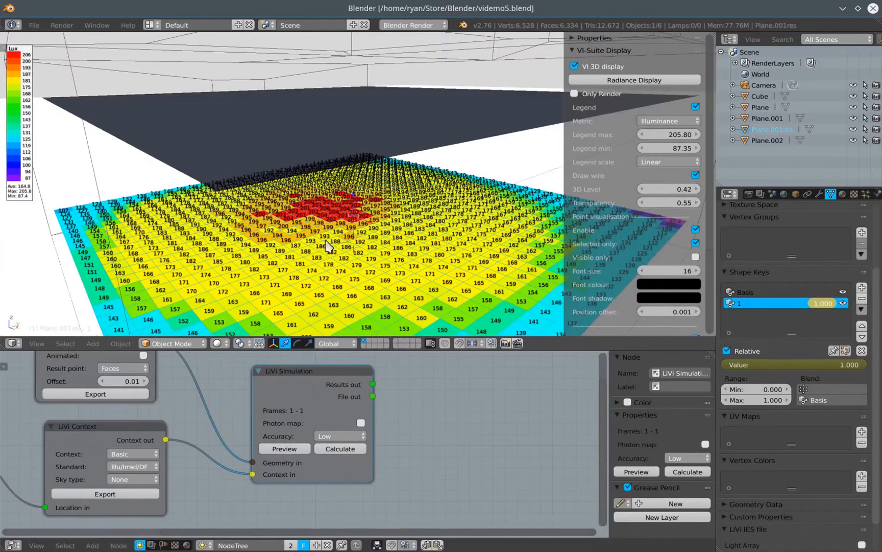
mouse_move(392, 133)
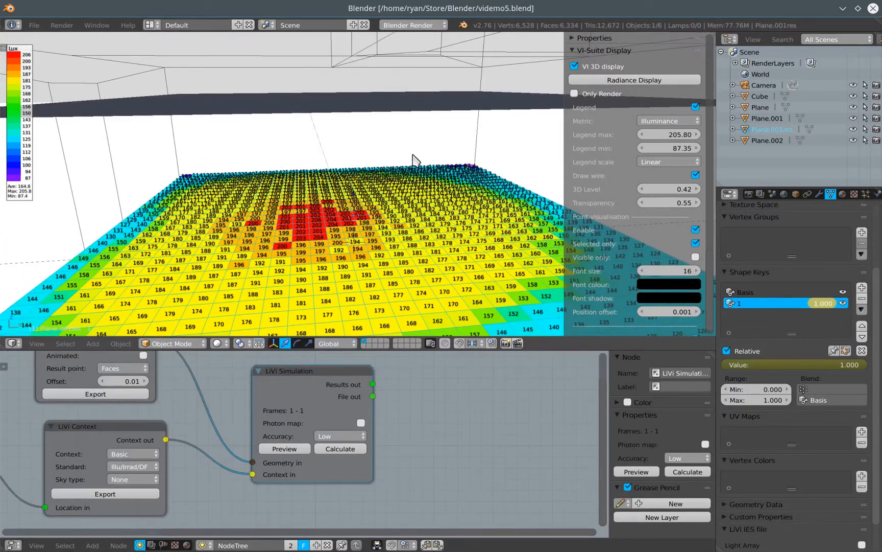
mouse_move(403, 269)
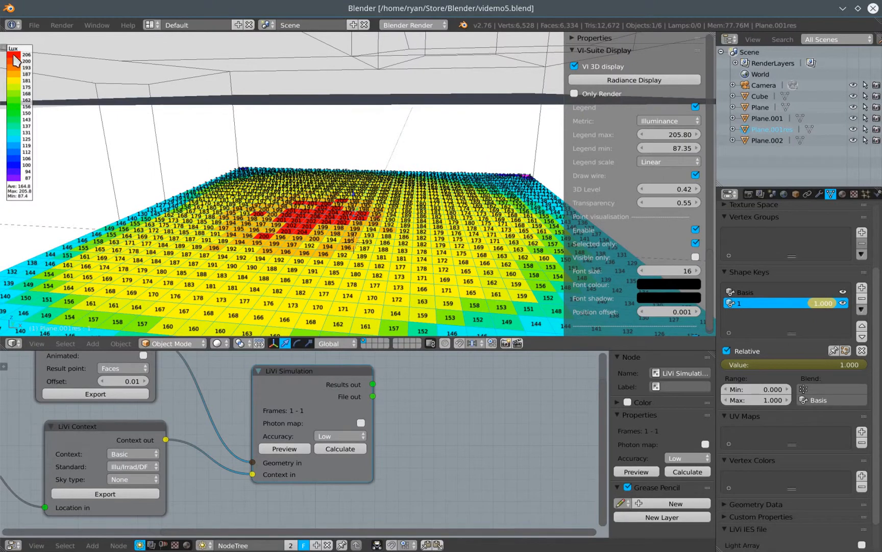
mouse_move(106, 108)
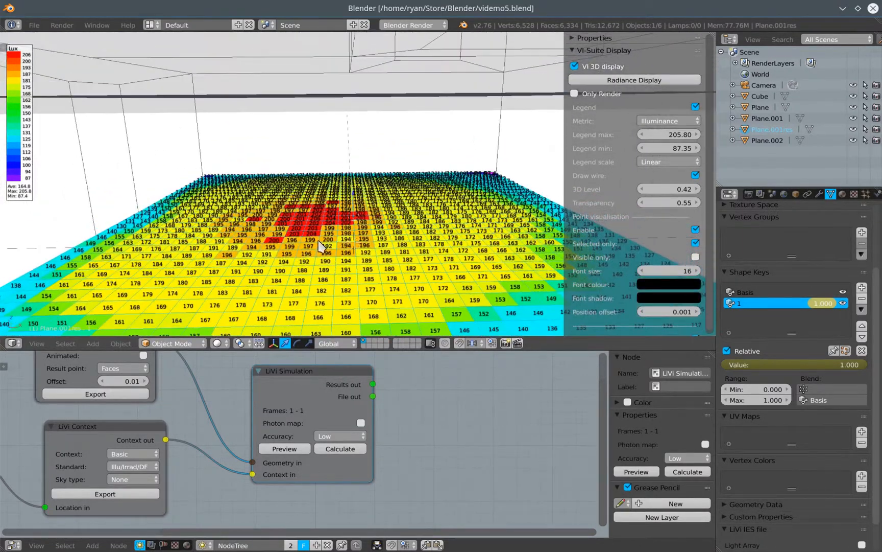
mouse_move(188, 111)
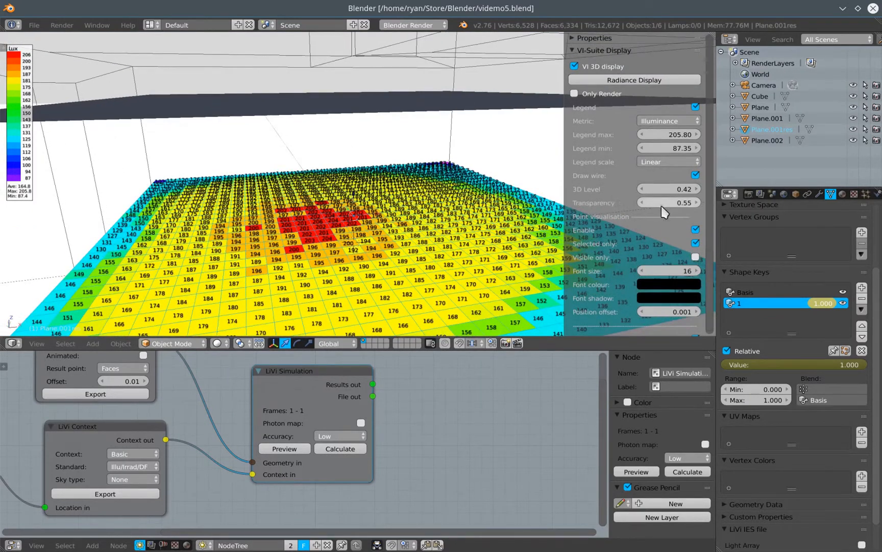
click(697, 188)
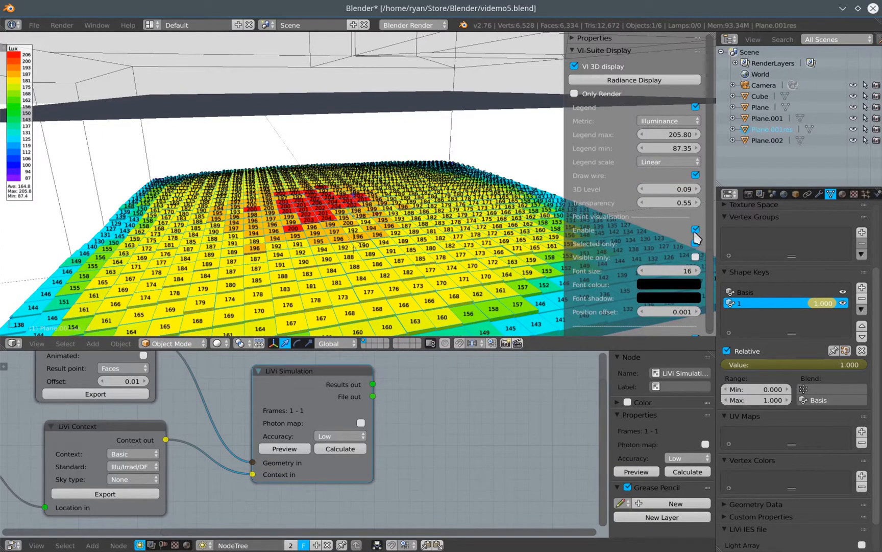
click(696, 229)
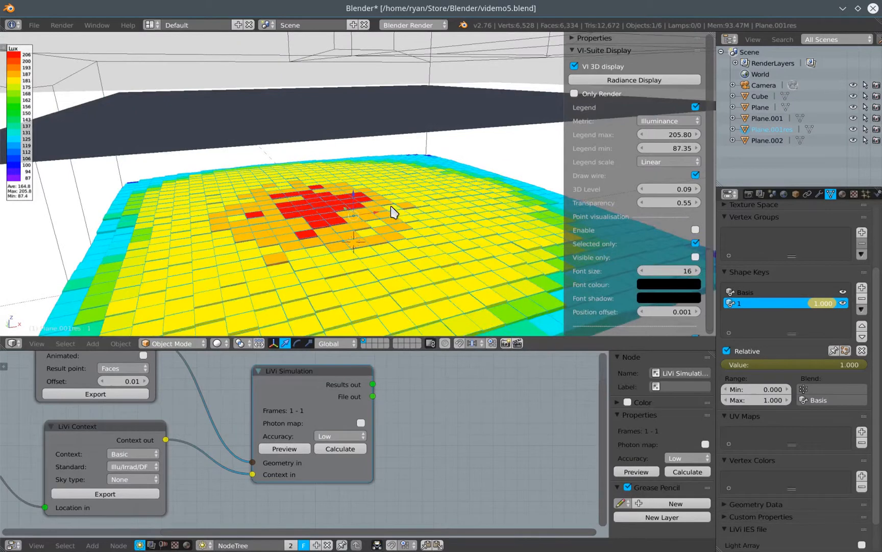
click(766, 140)
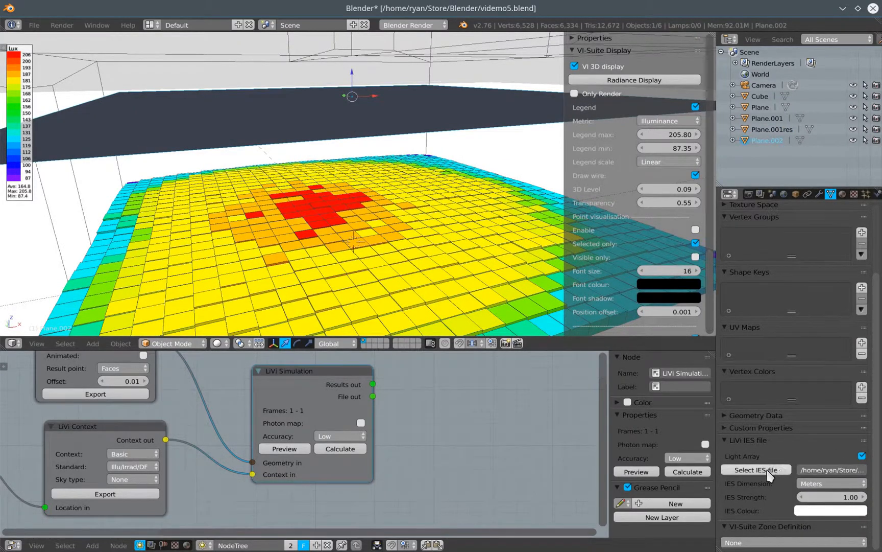
Load RN-SI-C-1-E039.IES from Store/Assets/IES/CEILING/ROUNDEL/SMALL as the light profile.
click(756, 469)
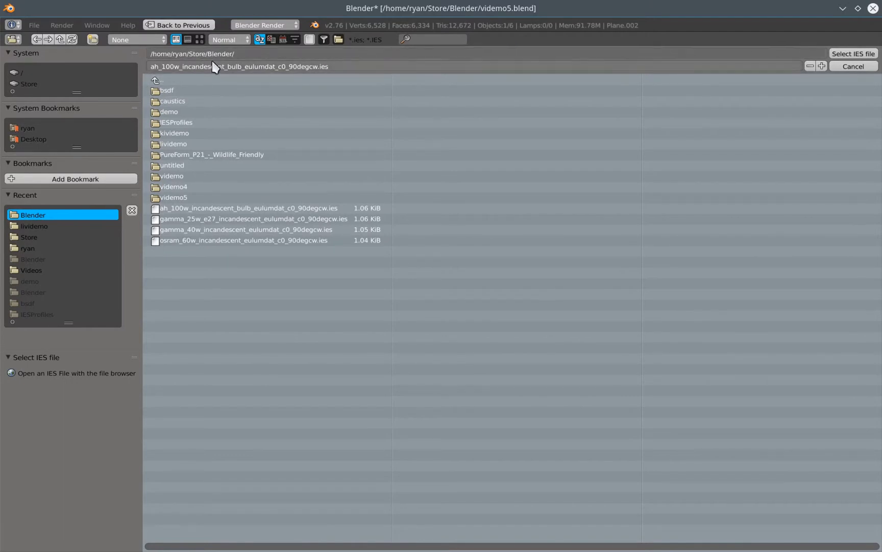
click(28, 83)
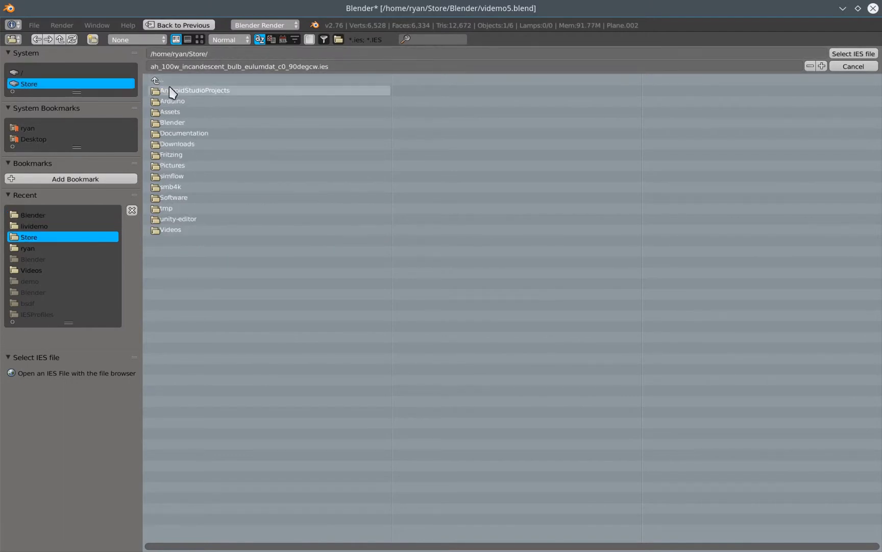
double_click(169, 112)
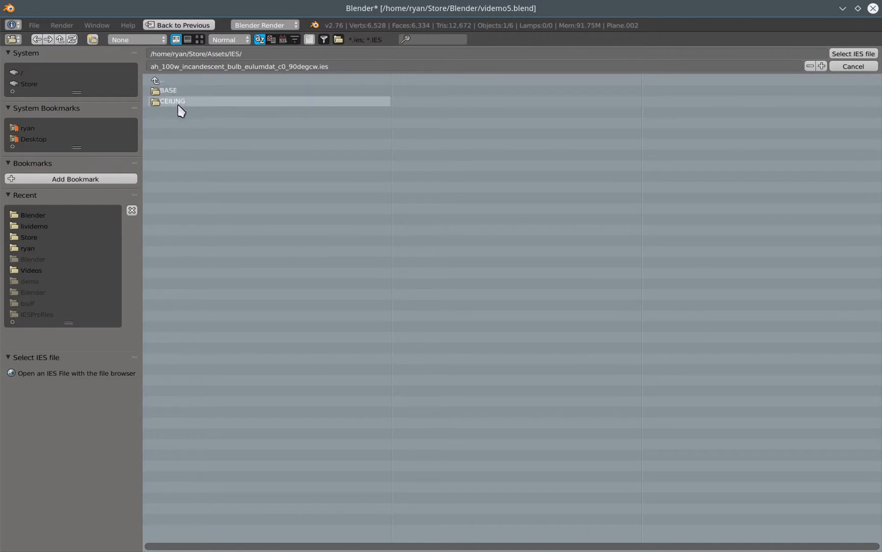
double_click(172, 101)
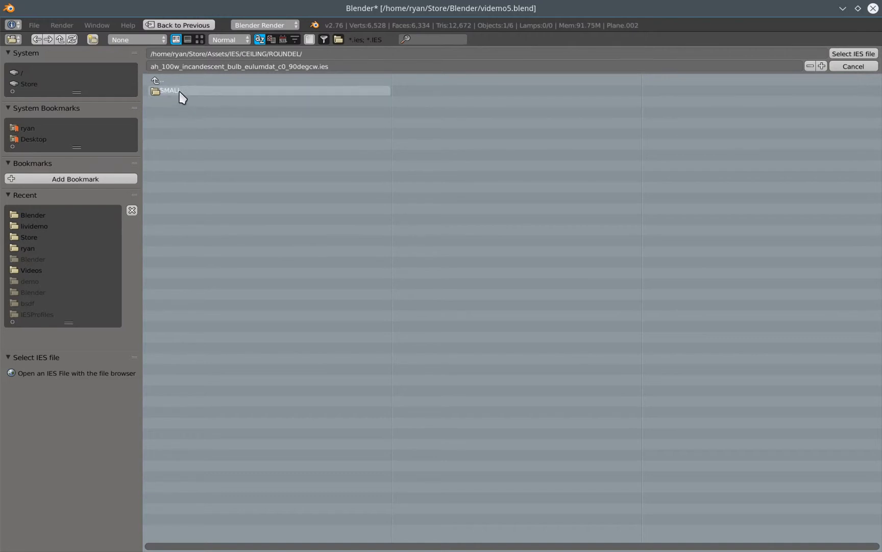
double_click(170, 90)
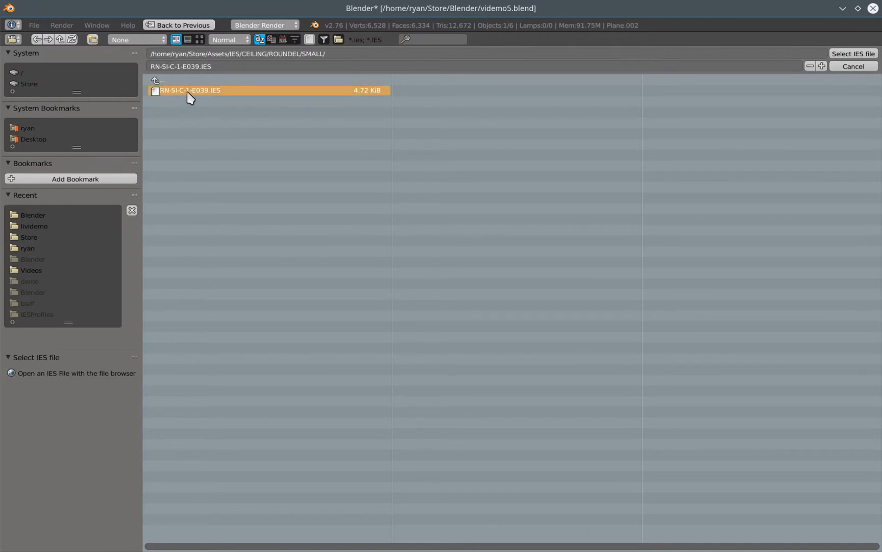
click(853, 54)
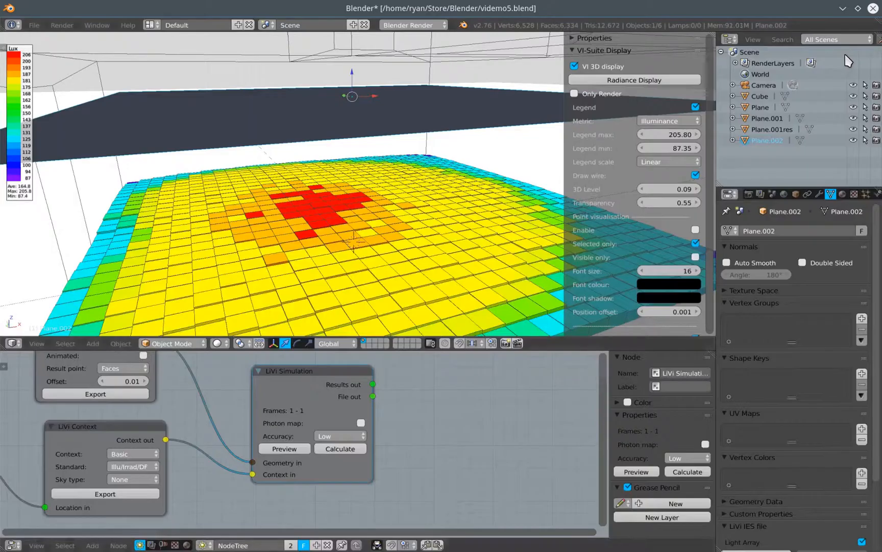
Re-export the geometry, recalculate, and display the new roundel illuminance heatmap.
click(94, 394)
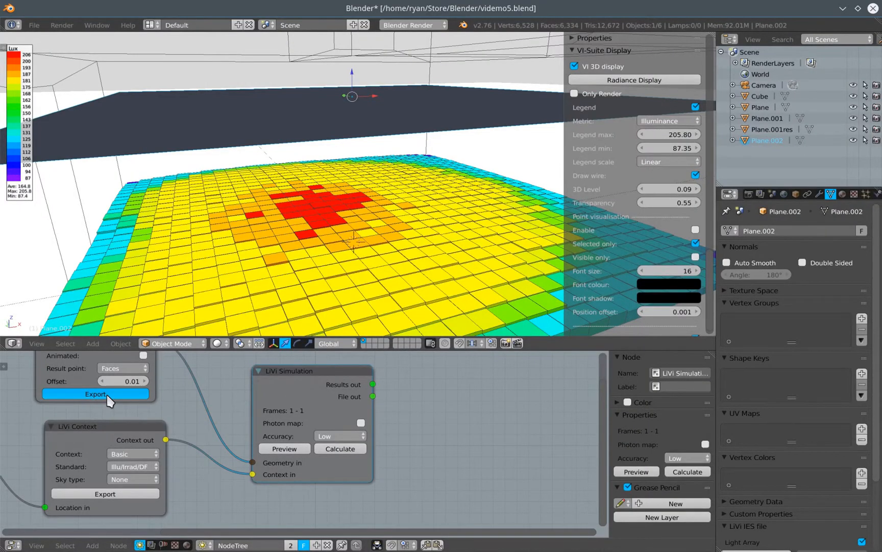
click(95, 393)
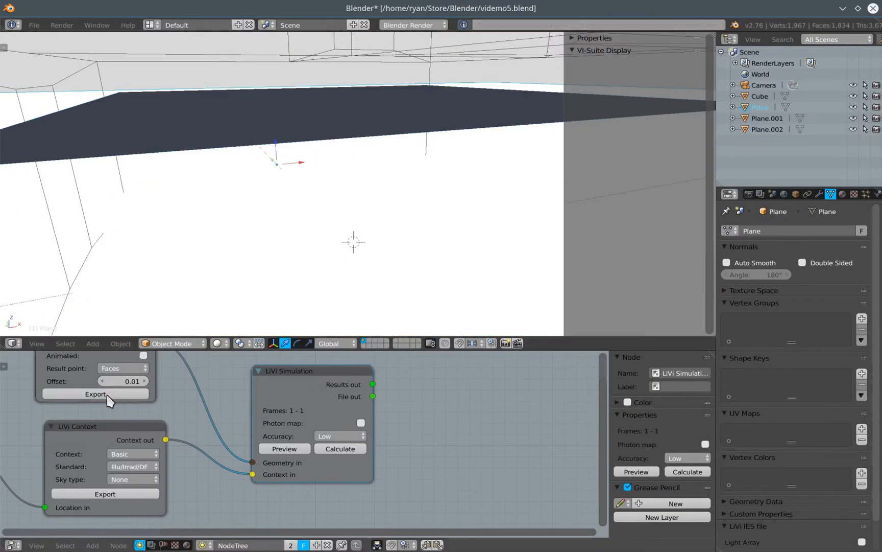
mouse_move(128, 414)
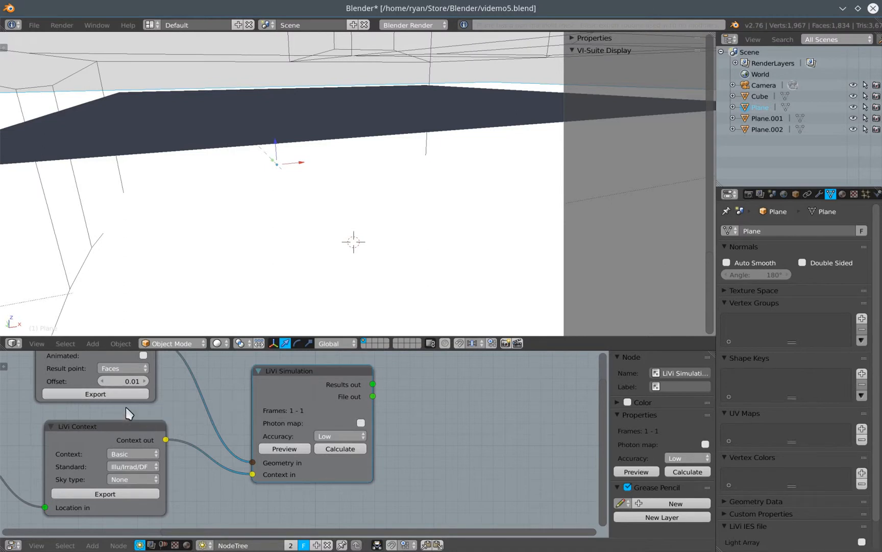
click(340, 449)
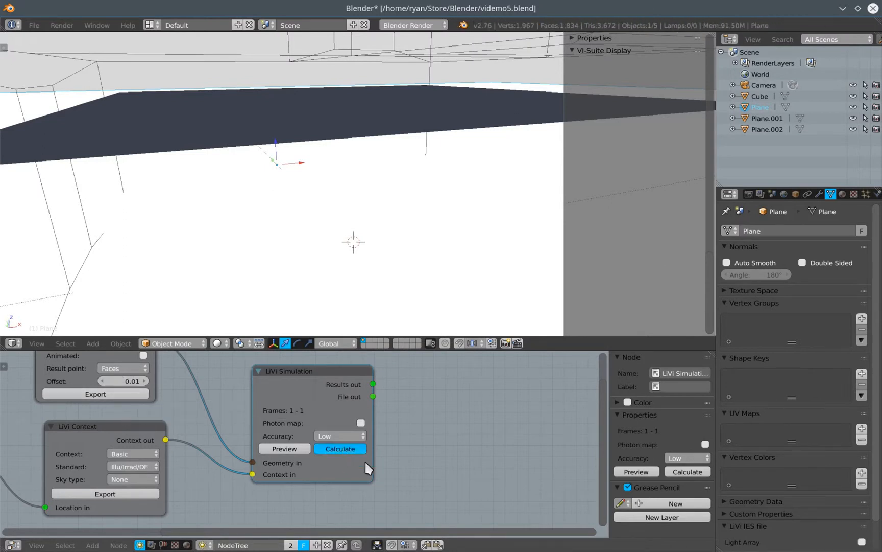
mouse_move(401, 478)
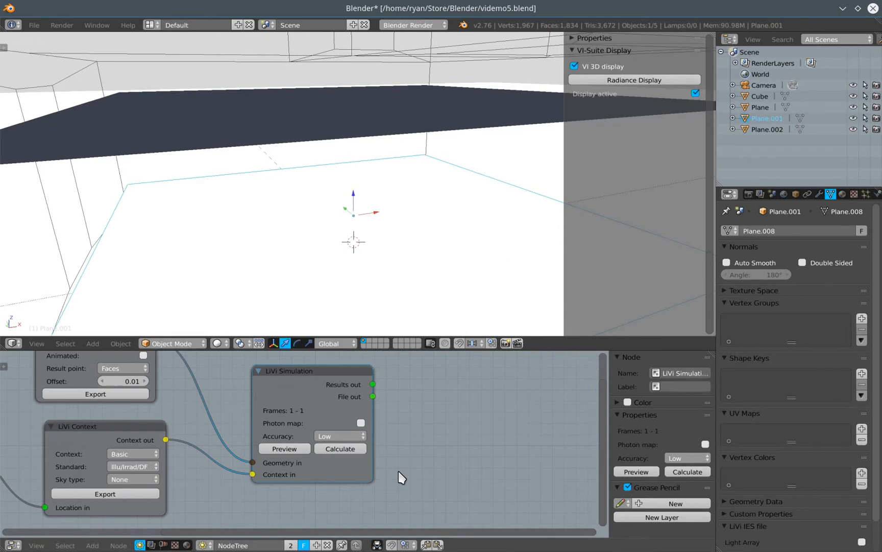
click(635, 79)
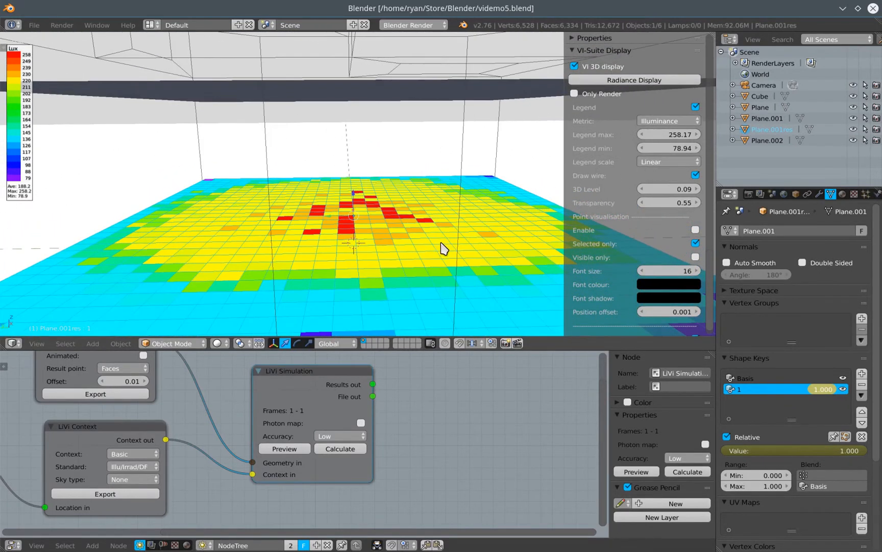
mouse_move(382, 227)
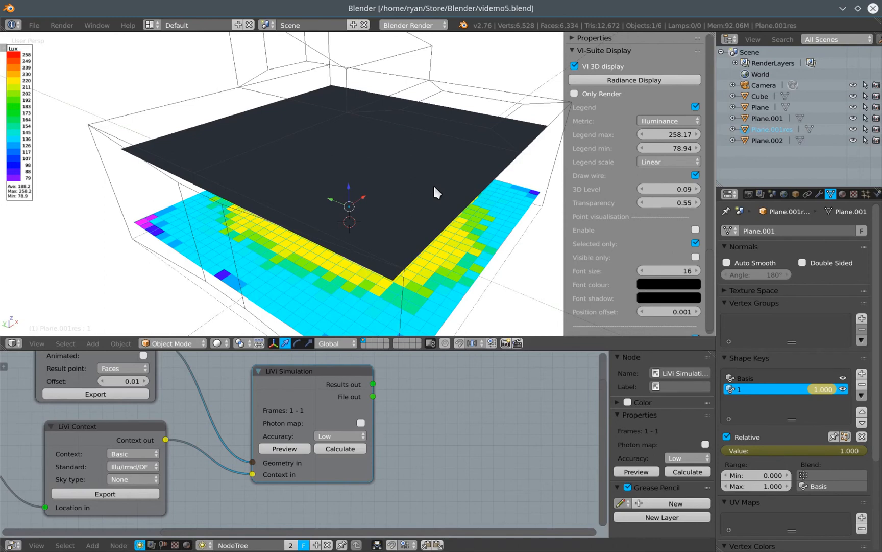
mouse_move(332, 272)
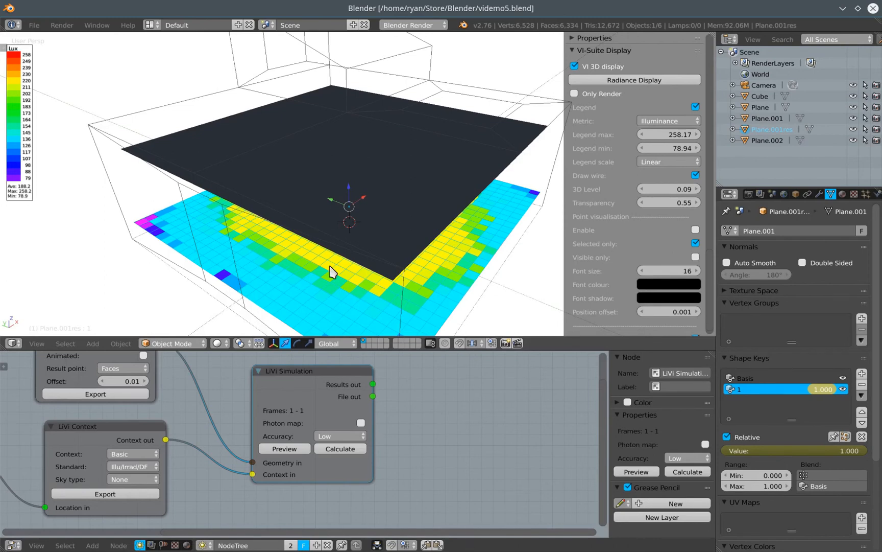